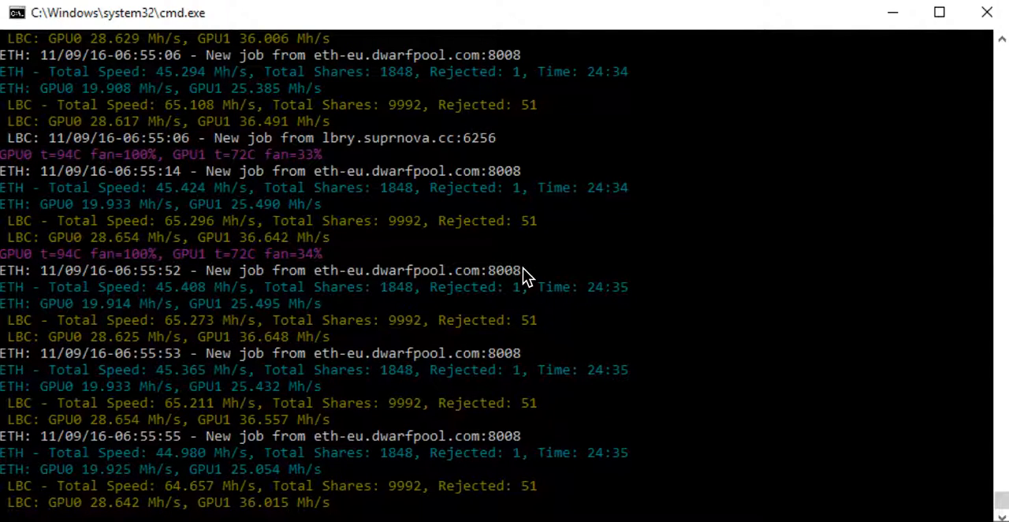
mouse_move(379, 307)
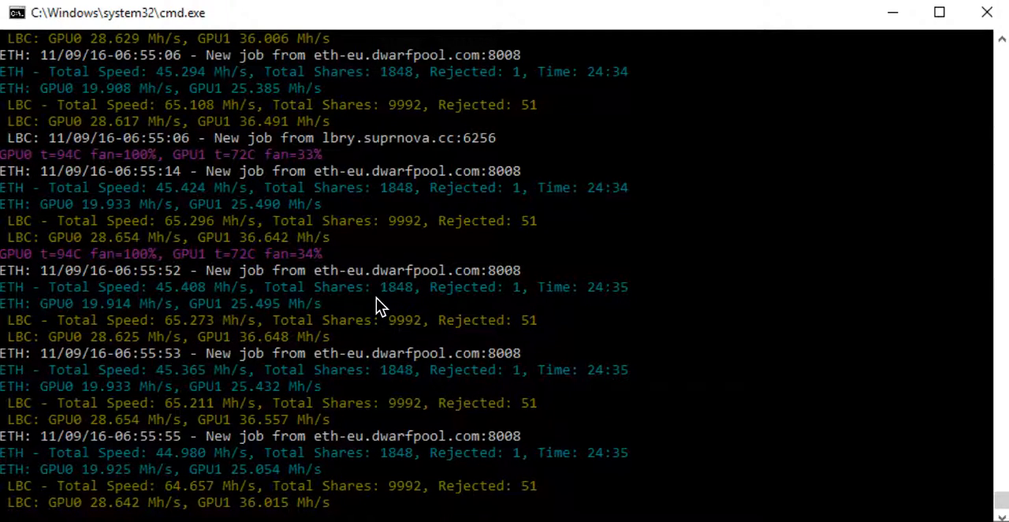
scroll(down, 3)
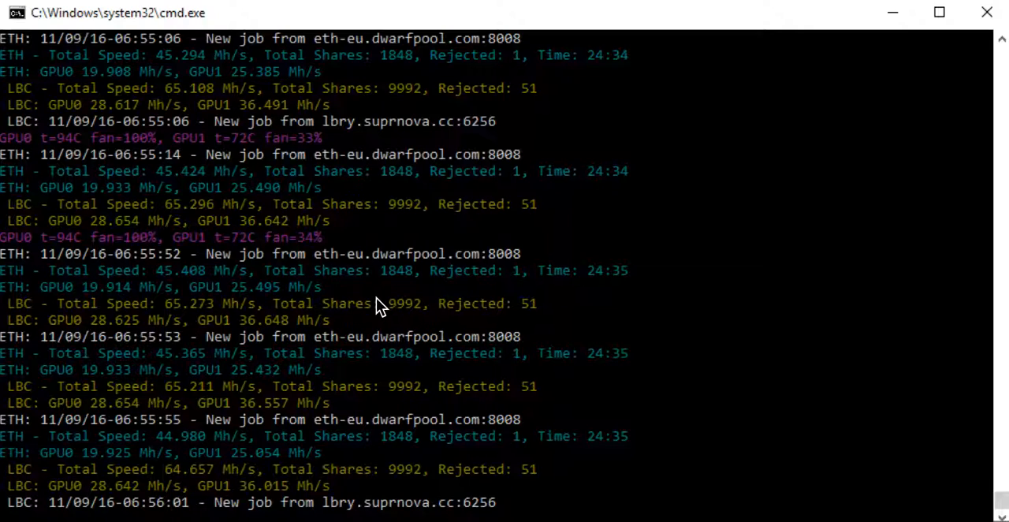
scroll(down, 3)
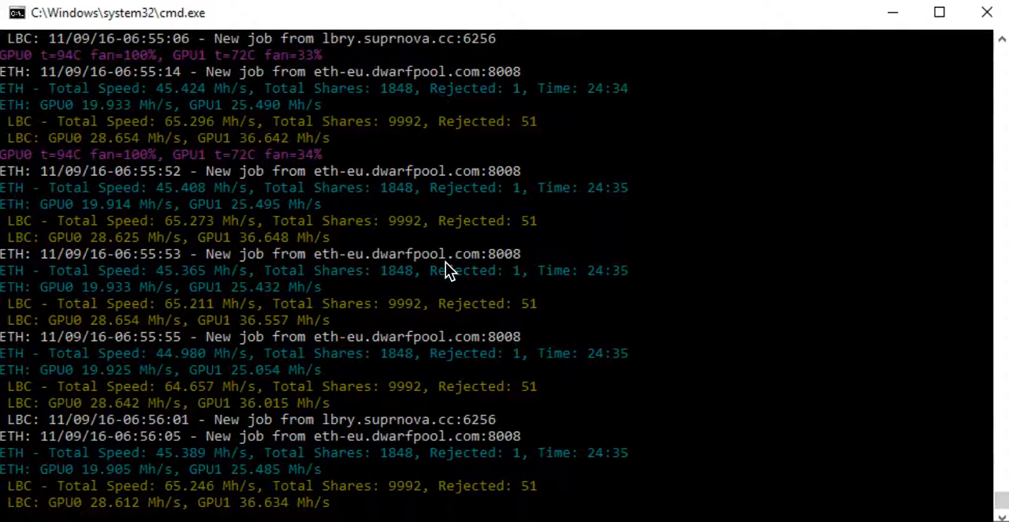
scroll(down, 3)
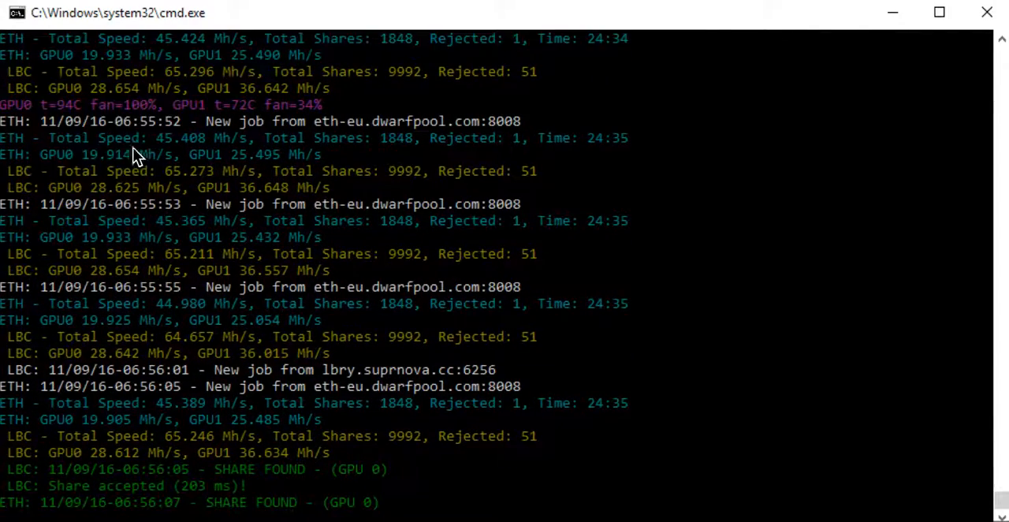
scroll(down, 3)
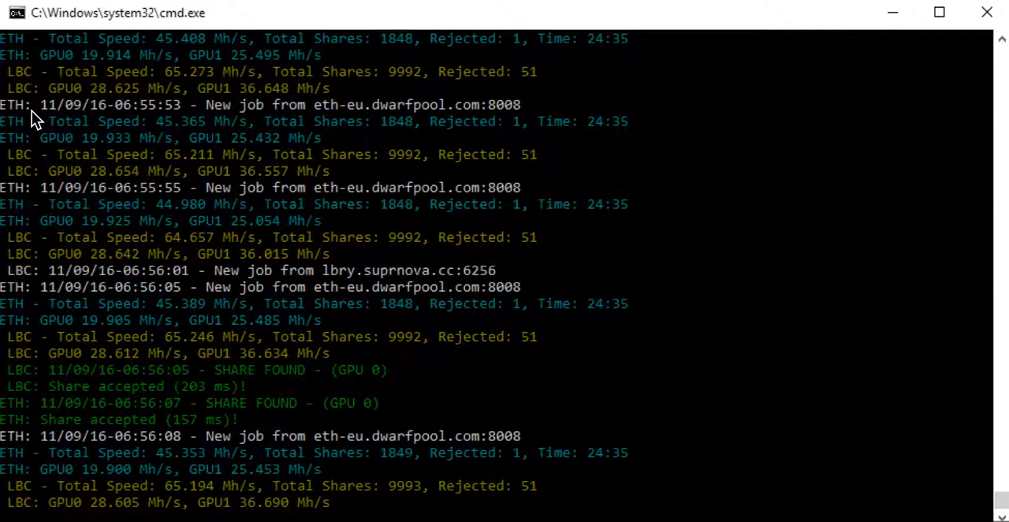
scroll(down, 3)
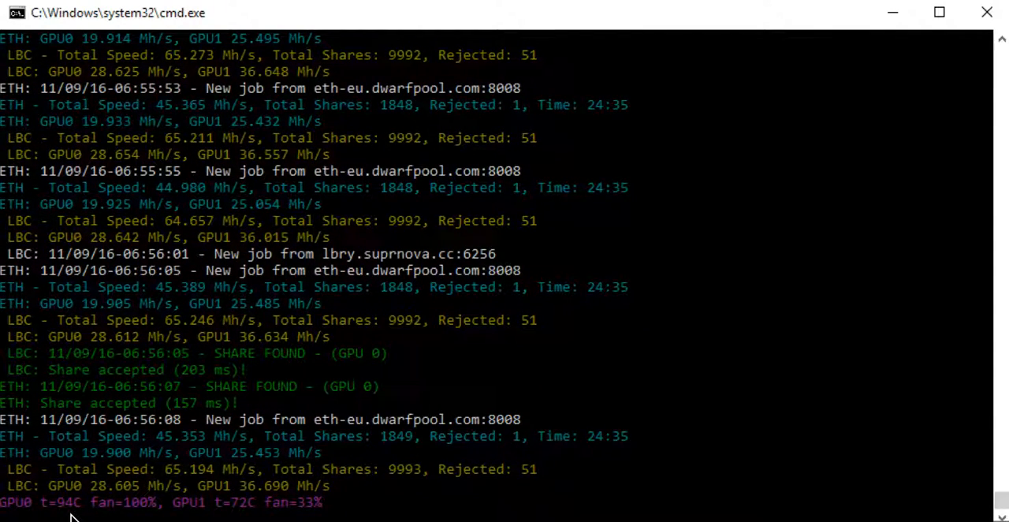
scroll(down, 3)
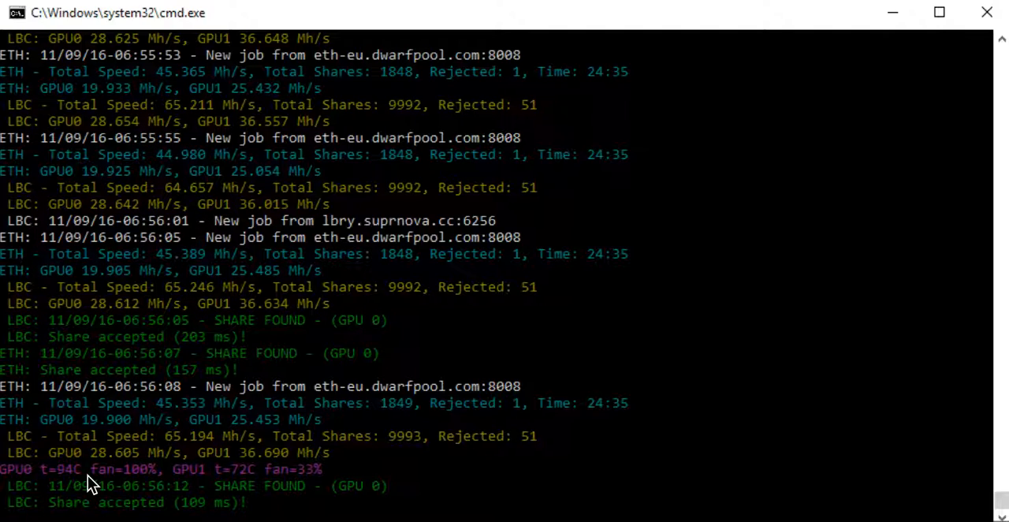
mouse_move(197, 481)
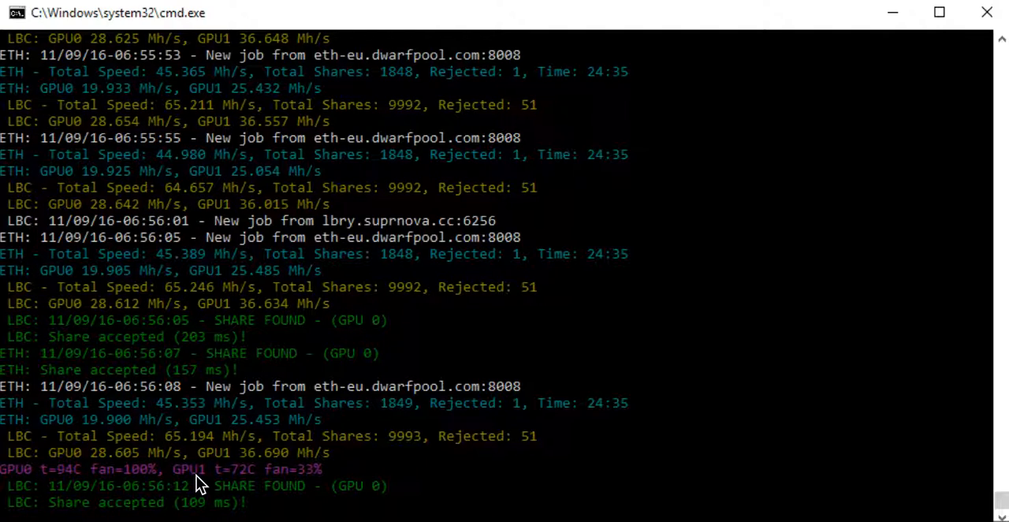
scroll(down, 3)
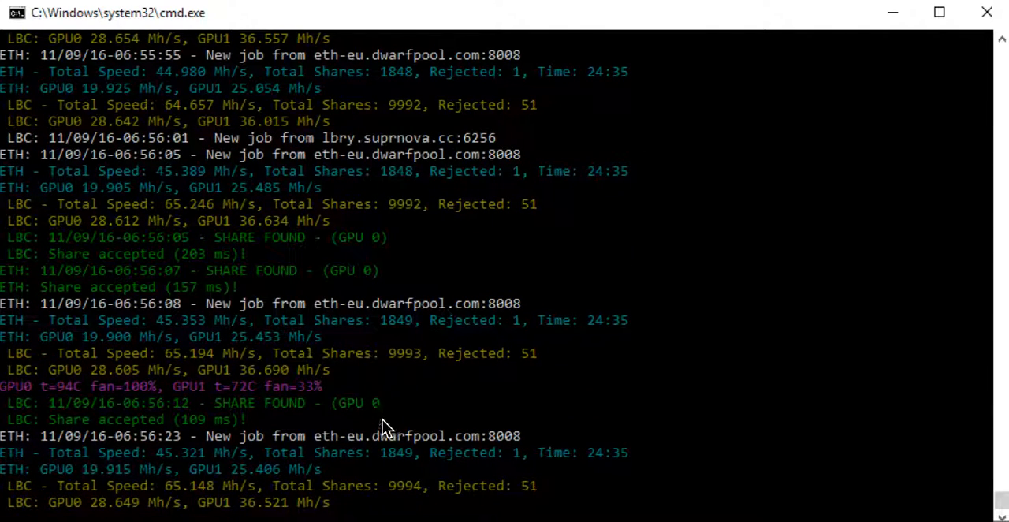
mouse_move(65, 399)
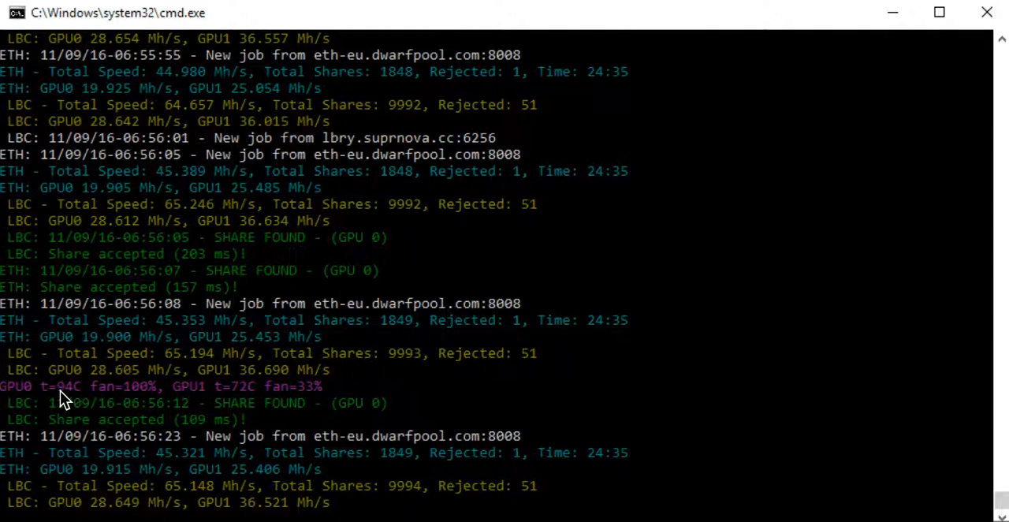
mouse_move(30, 398)
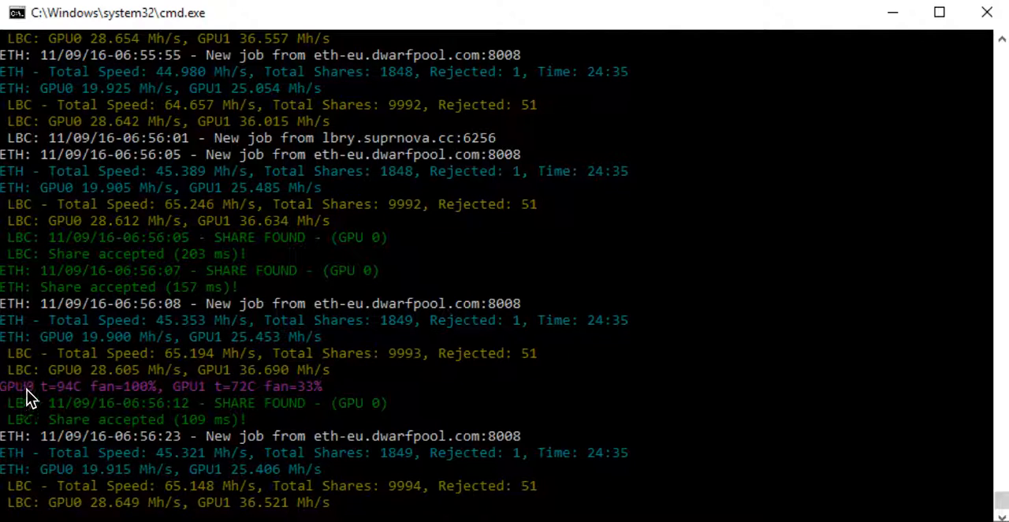
scroll(down, 3)
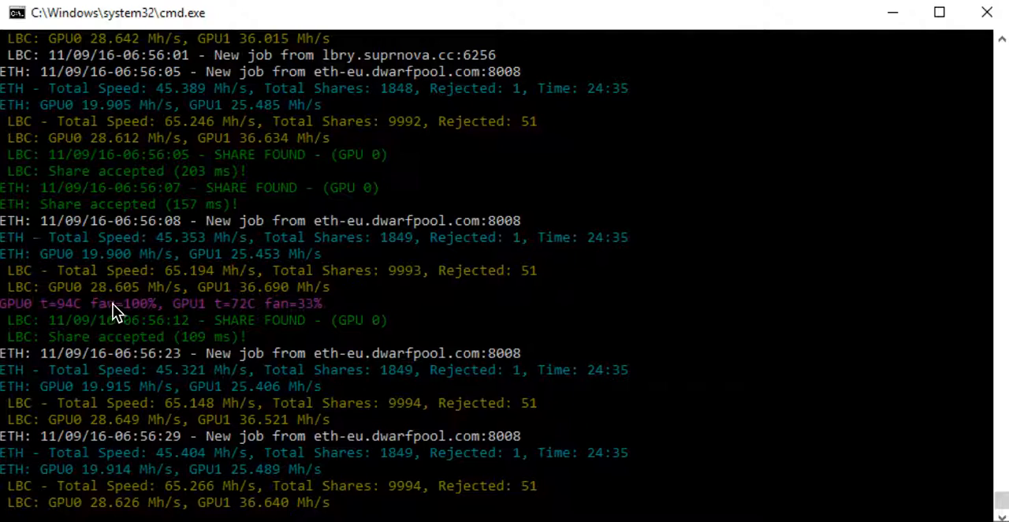
scroll(down, 3)
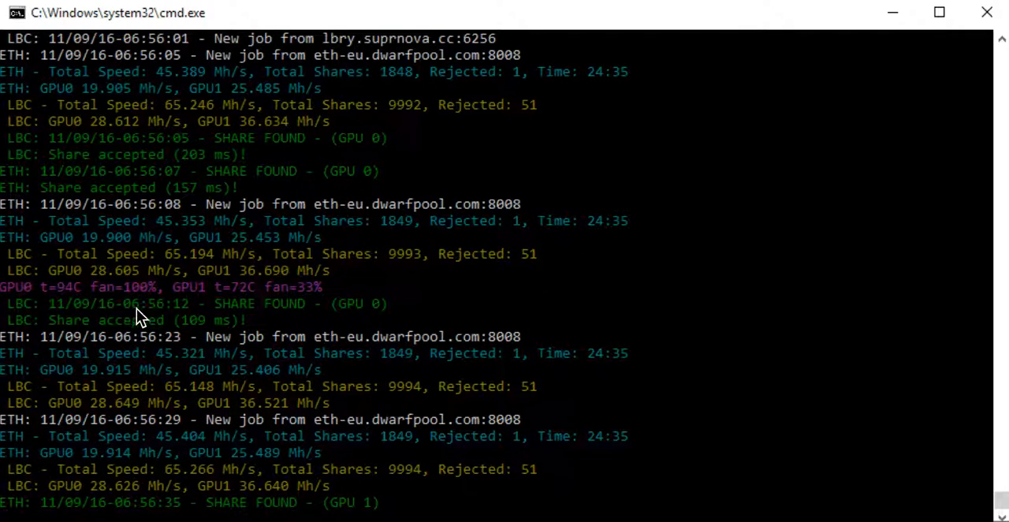
scroll(down, 3)
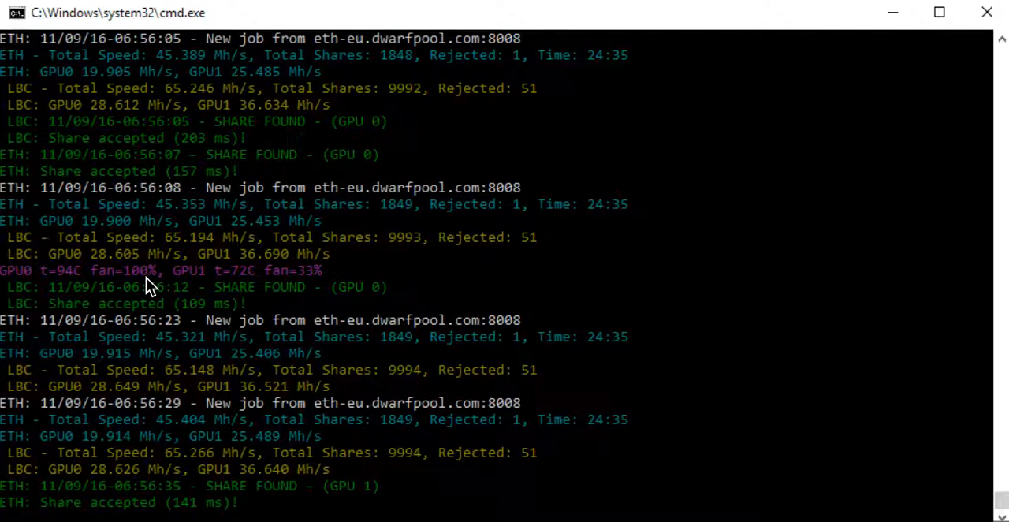
mouse_move(178, 285)
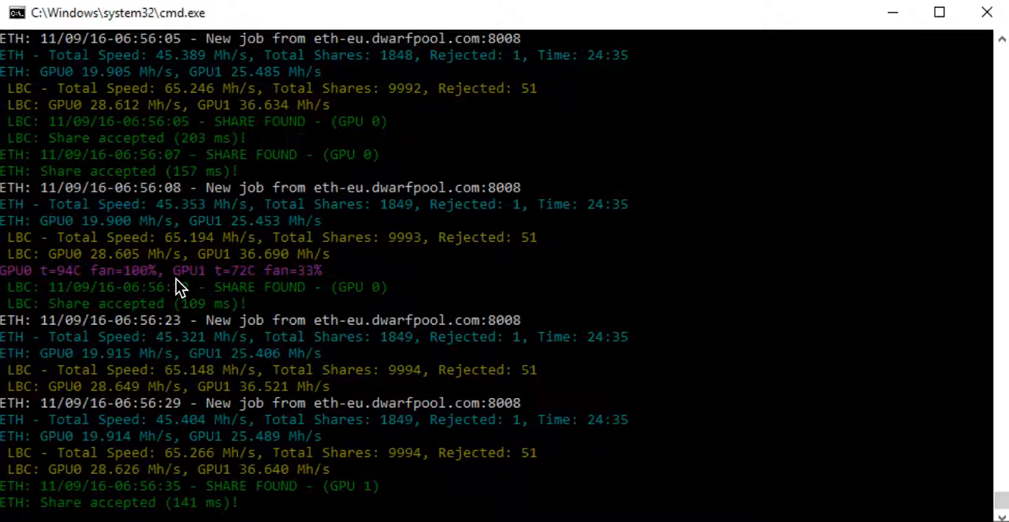
scroll(down, 3)
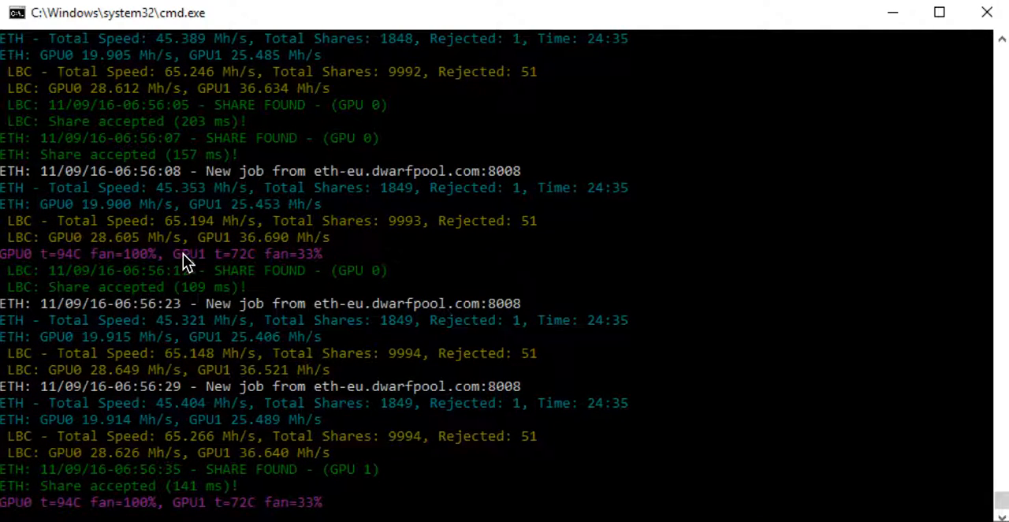
mouse_move(201, 266)
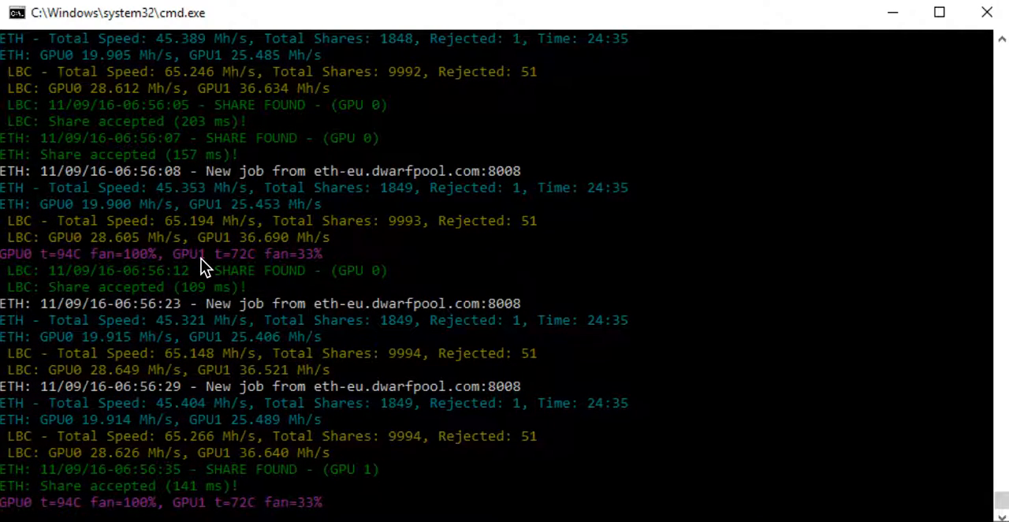
scroll(down, 3)
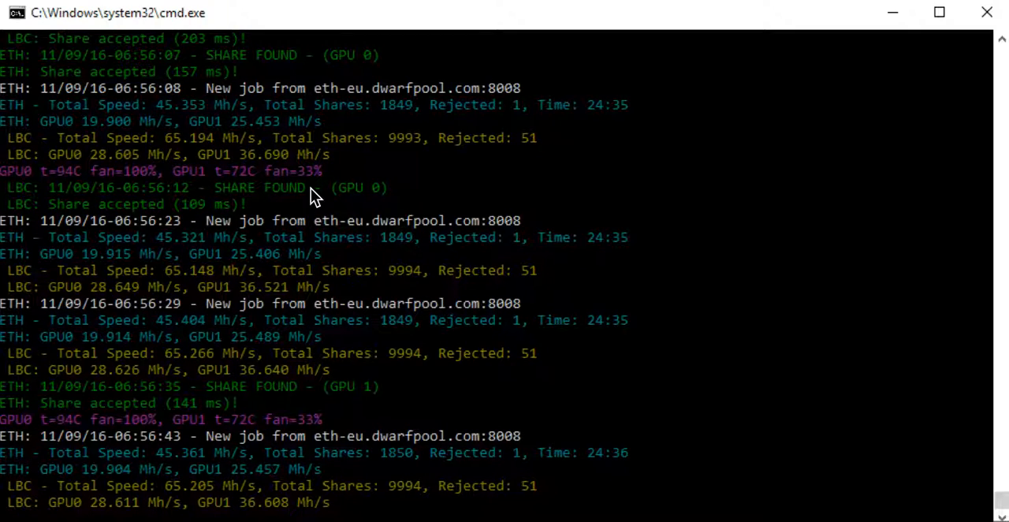
scroll(down, 3)
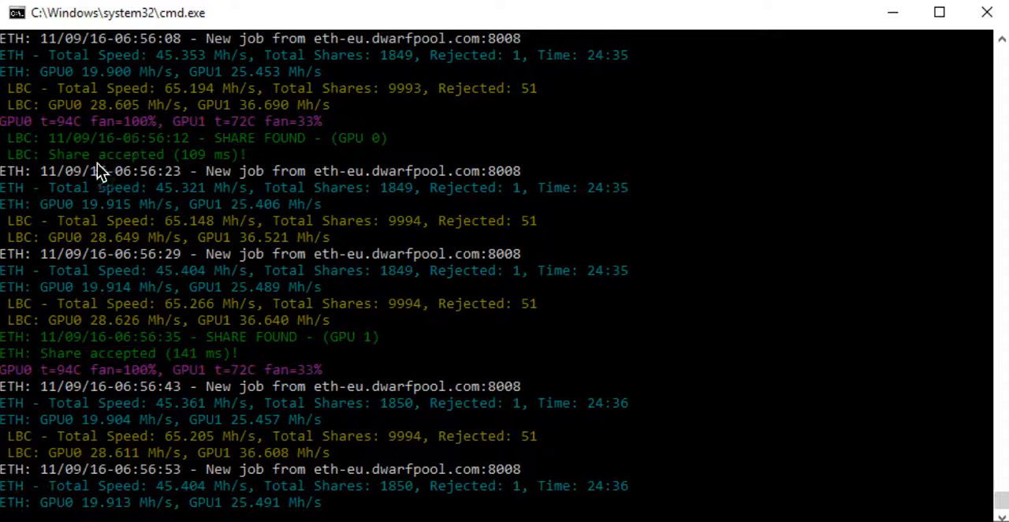
scroll(down, 3)
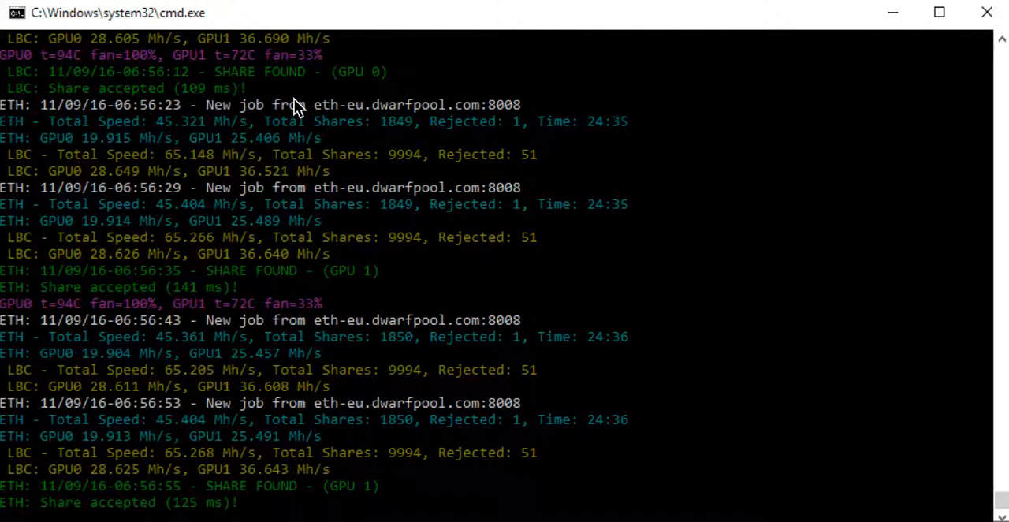
scroll(down, 3)
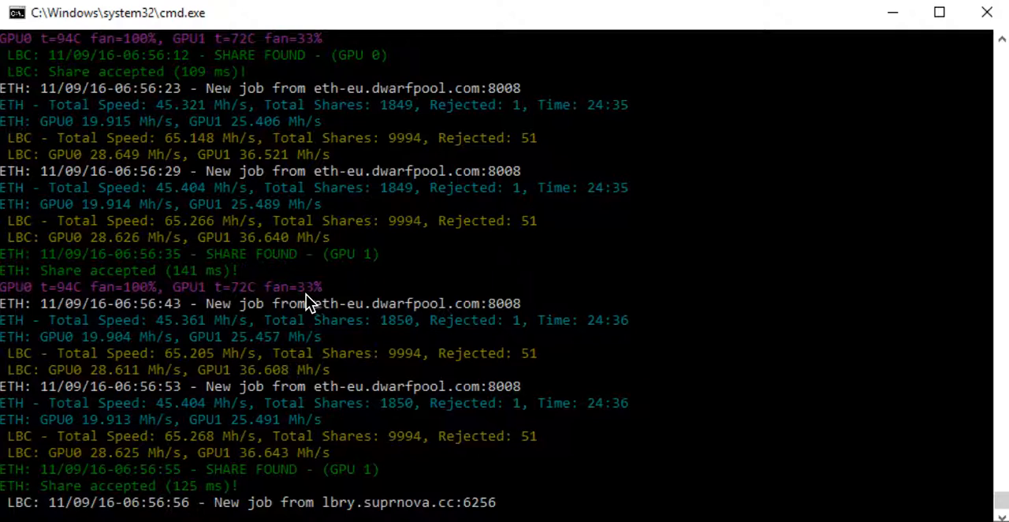
scroll(down, 3)
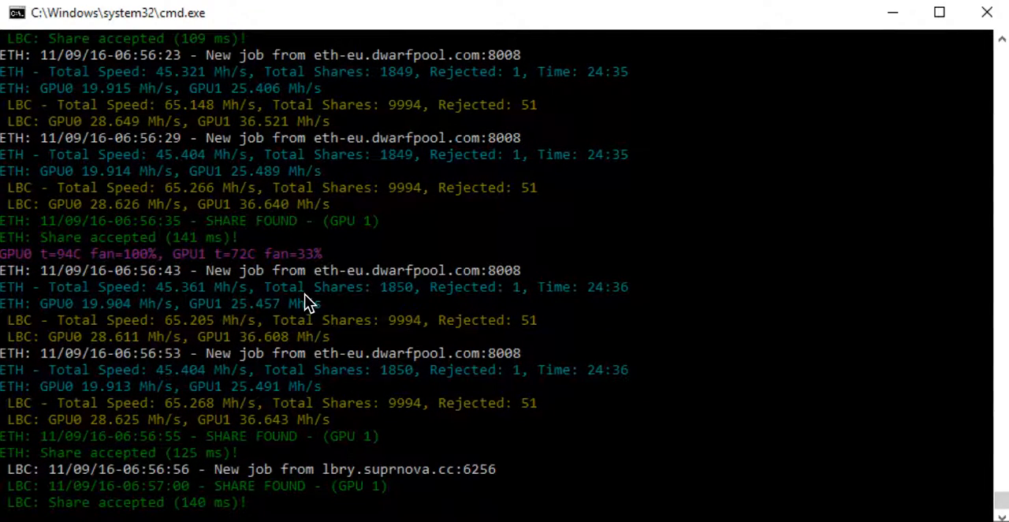
scroll(down, 3)
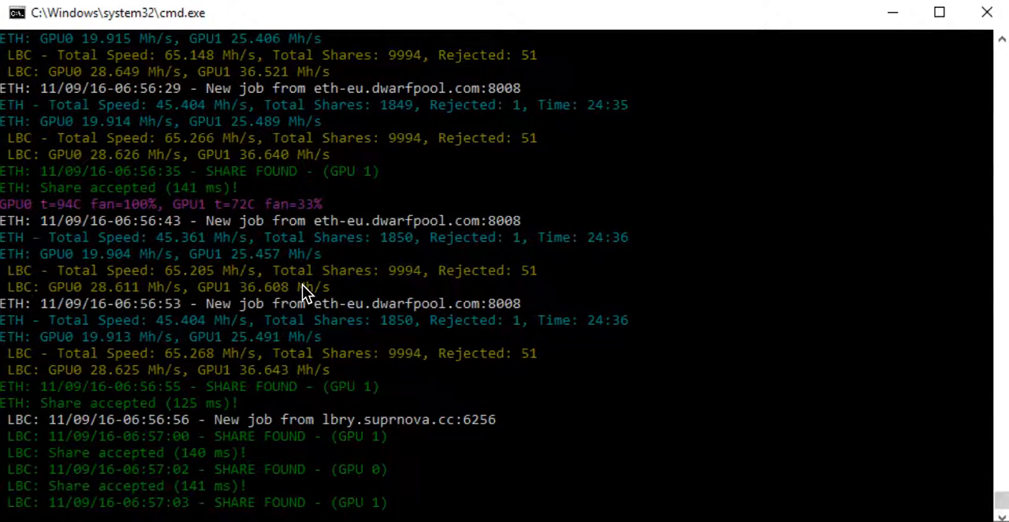
scroll(down, 3)
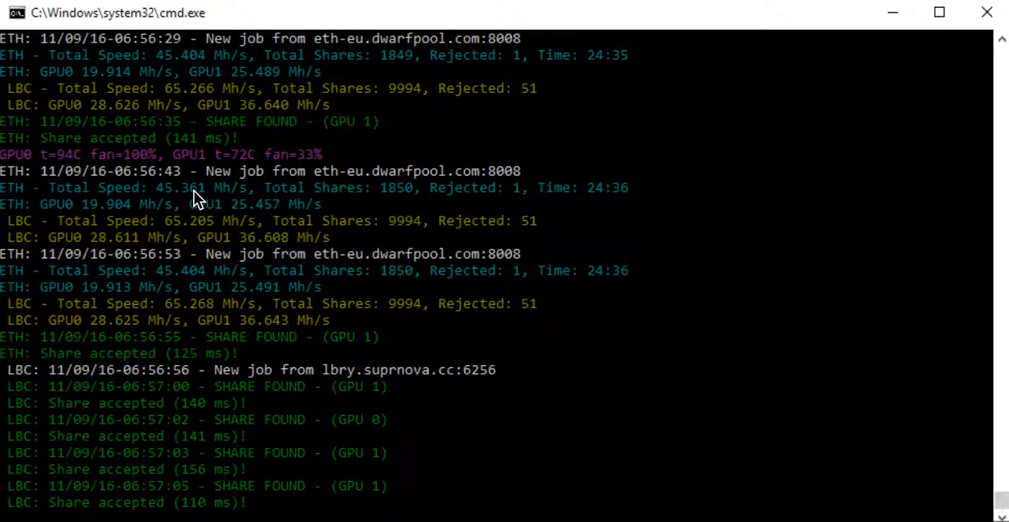
mouse_move(227, 189)
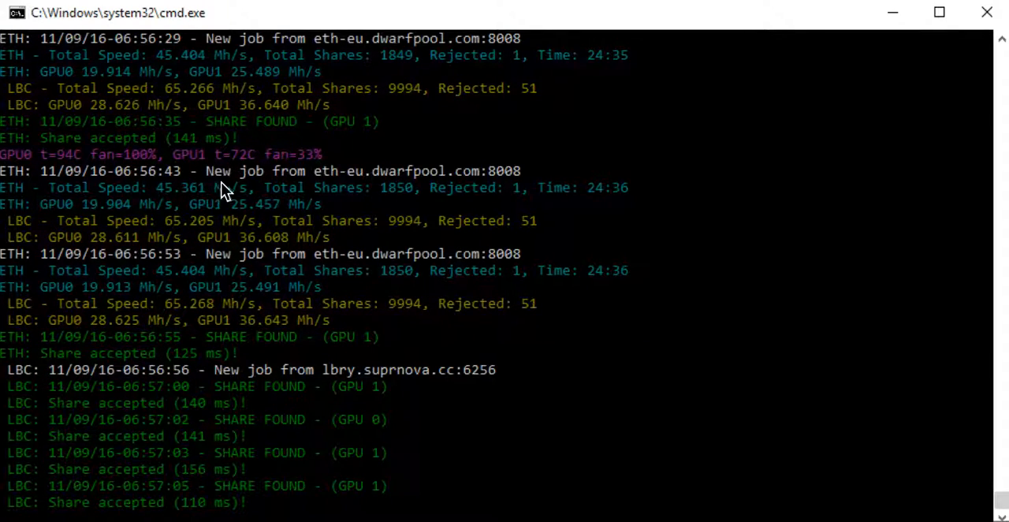
scroll(down, 3)
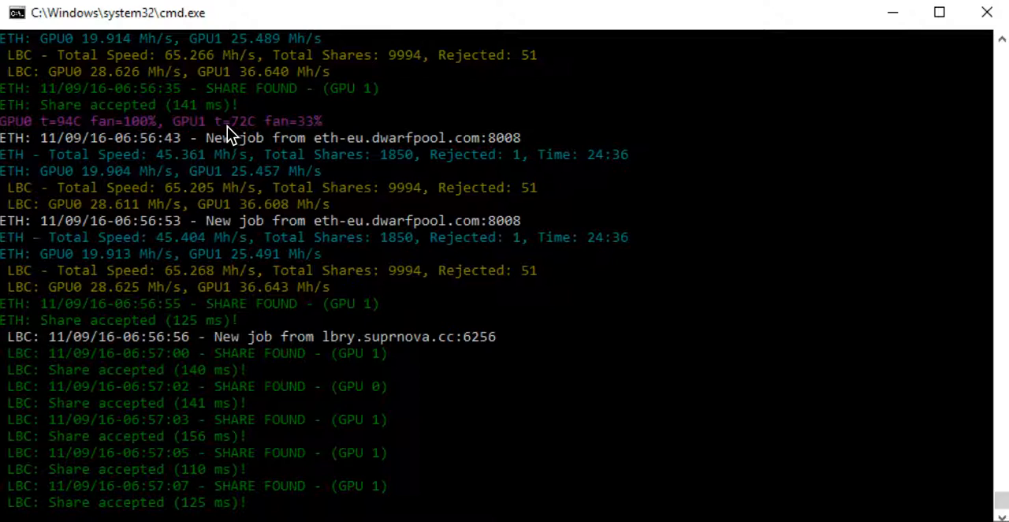
scroll(down, 3)
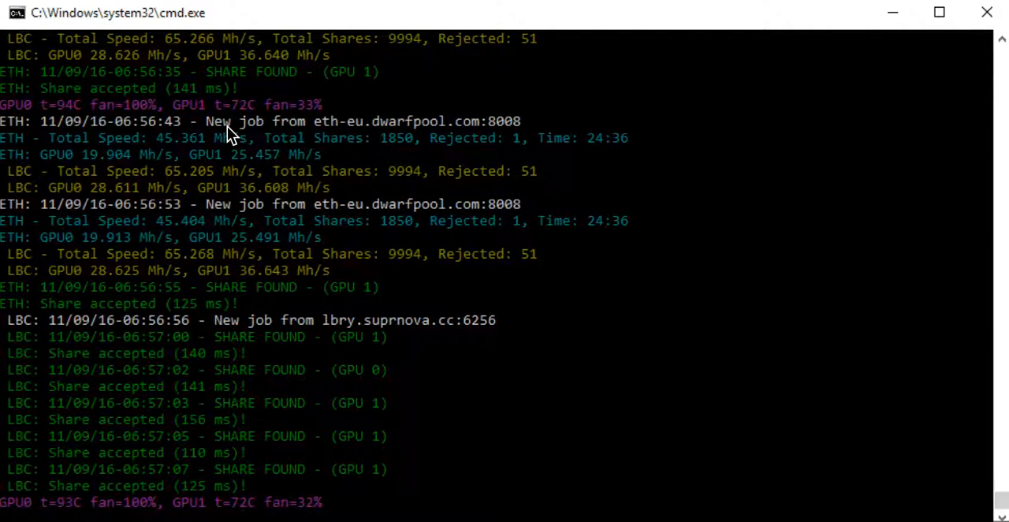
scroll(down, 3)
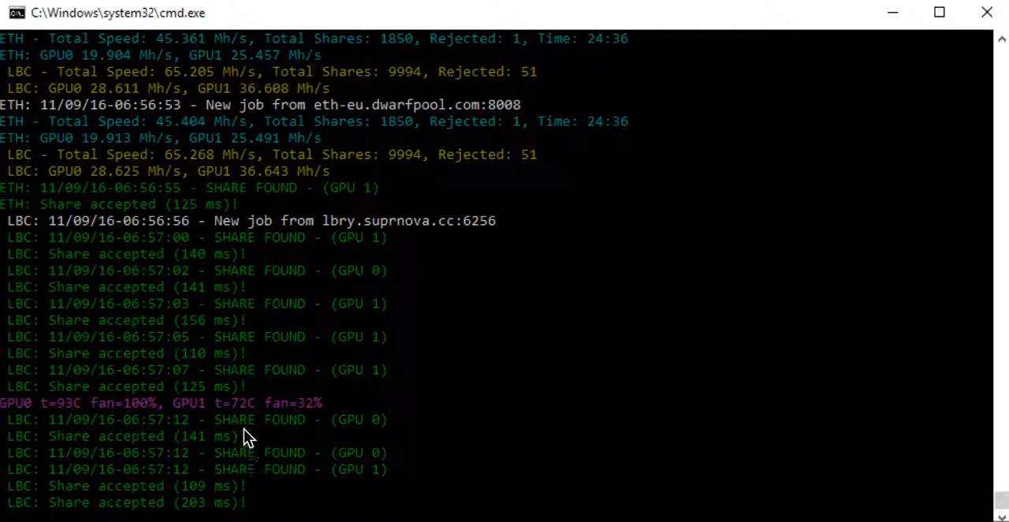
mouse_move(87, 418)
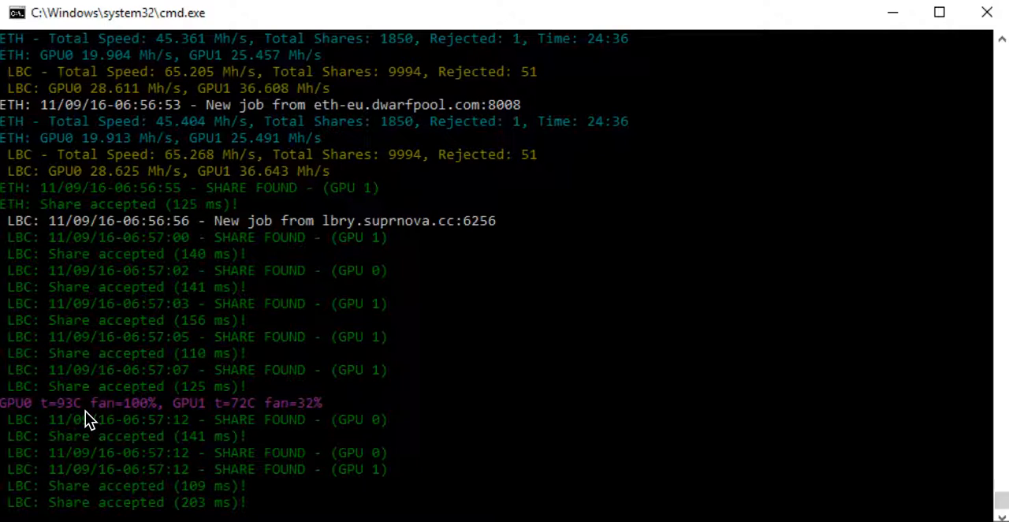
mouse_move(102, 408)
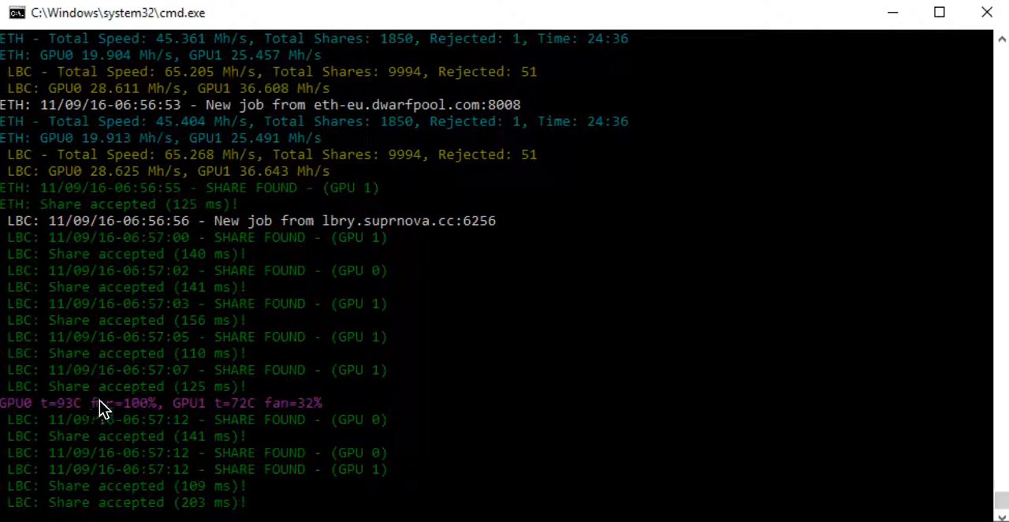
mouse_move(287, 404)
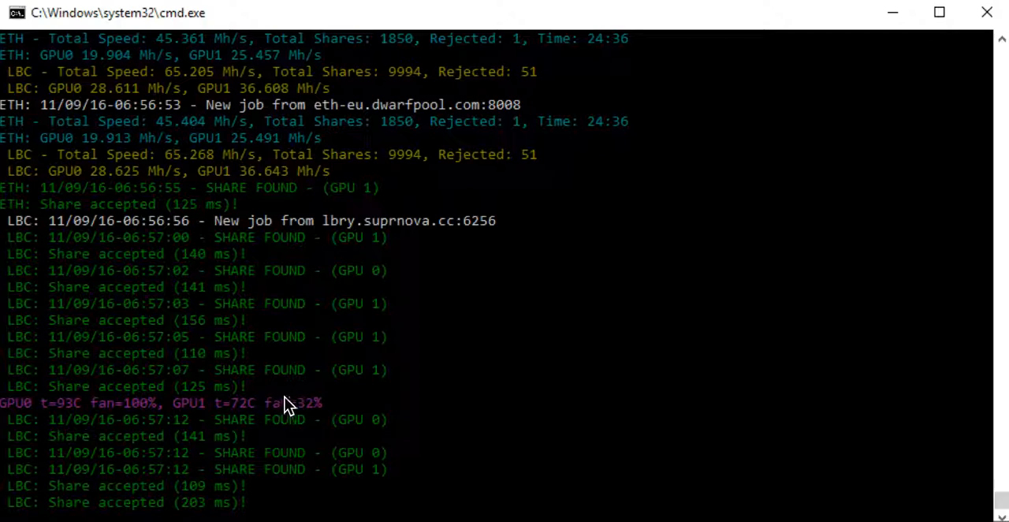
scroll(down, 3)
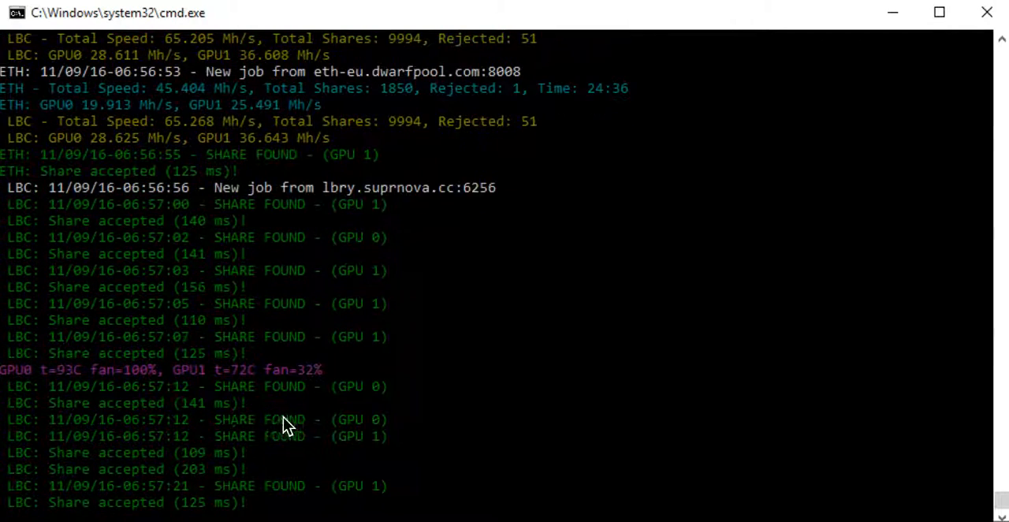
mouse_move(195, 376)
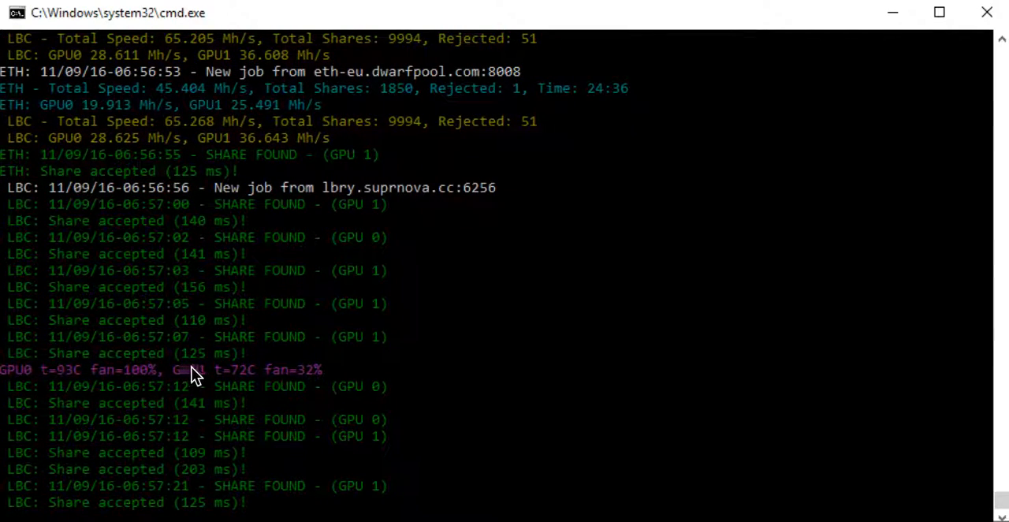
mouse_move(342, 398)
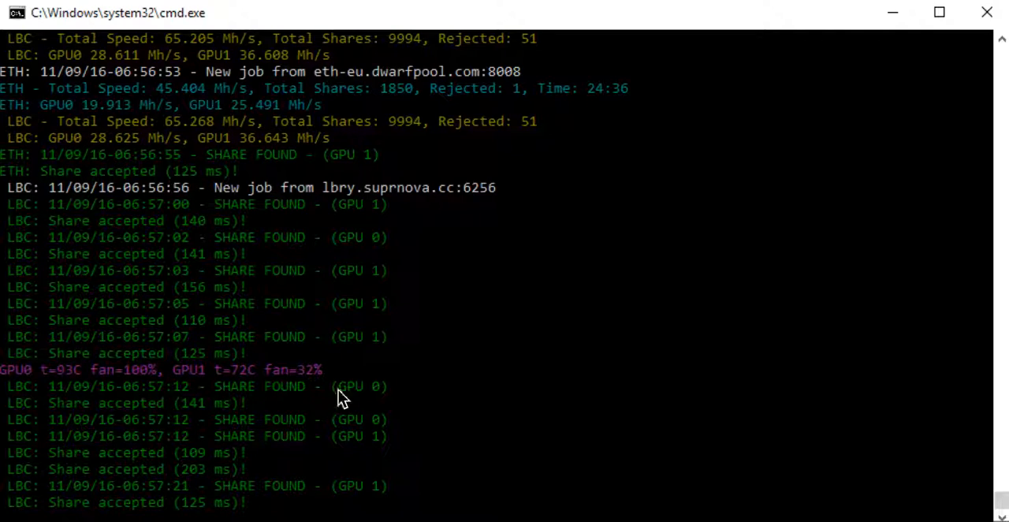
scroll(down, 3)
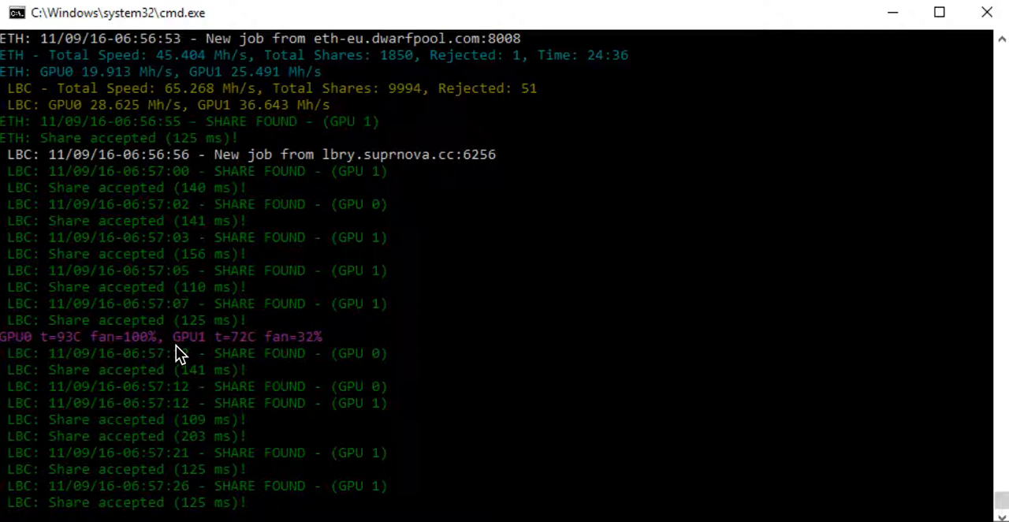
scroll(down, 3)
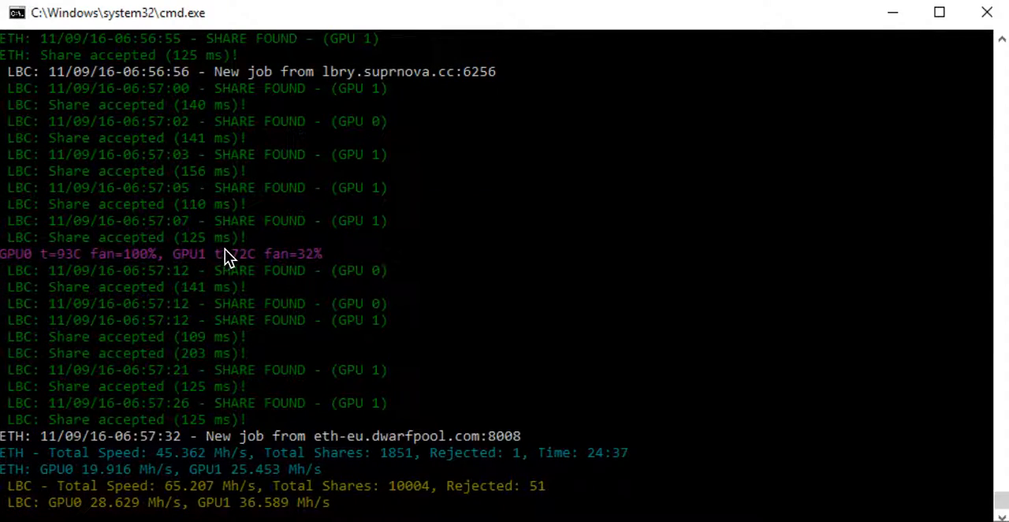
mouse_move(228, 300)
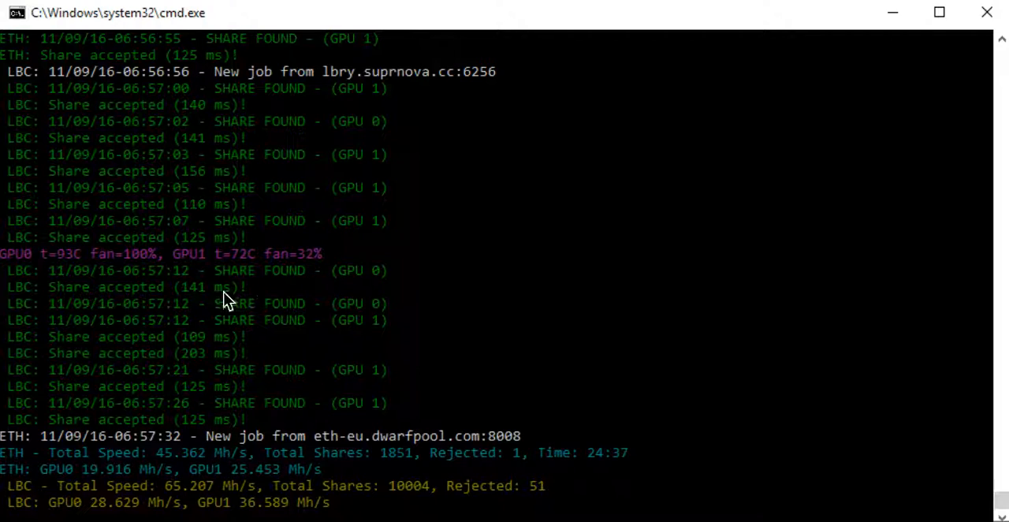
mouse_move(207, 258)
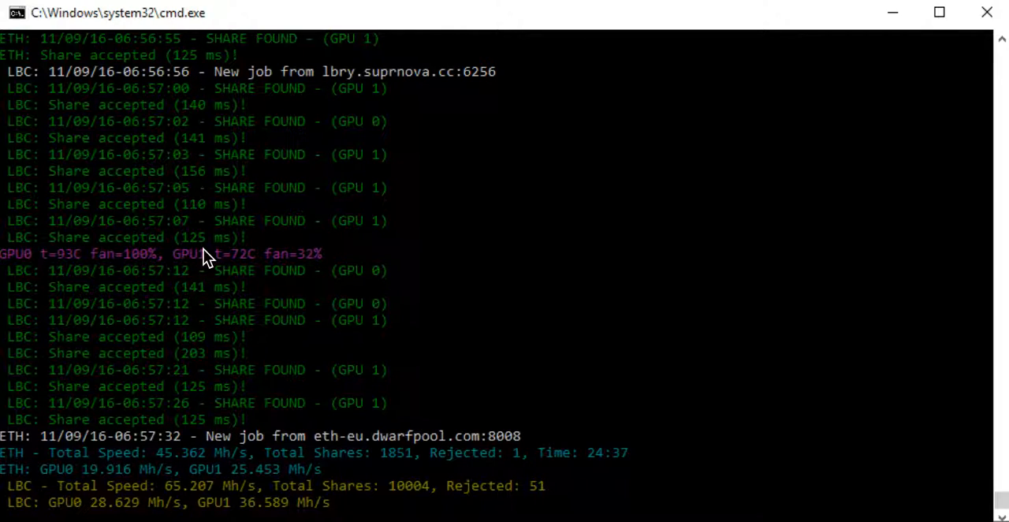
scroll(down, 3)
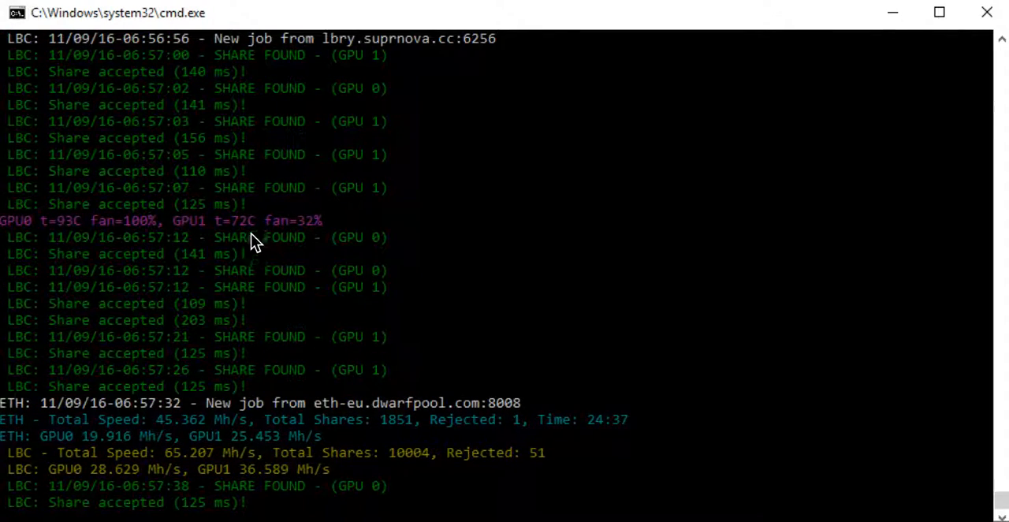
scroll(down, 3)
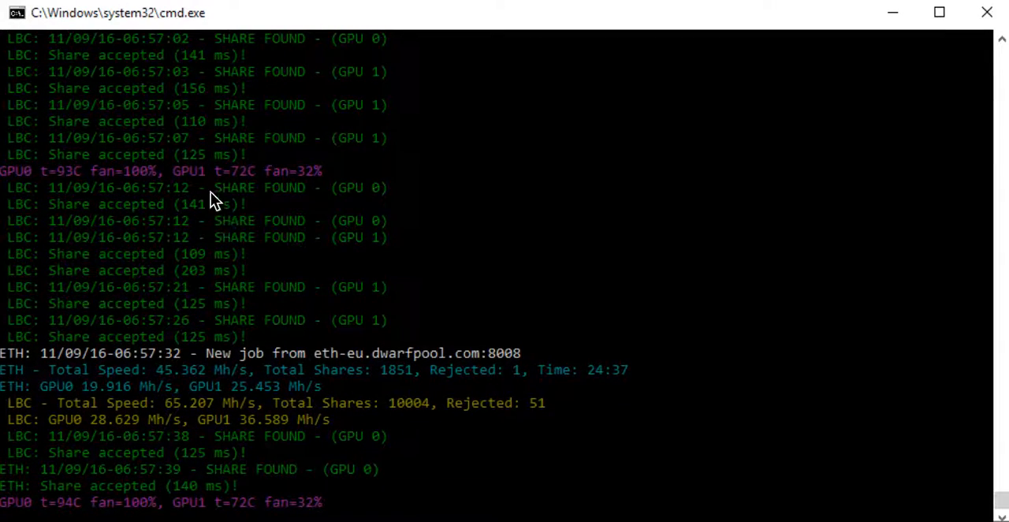
scroll(down, 3)
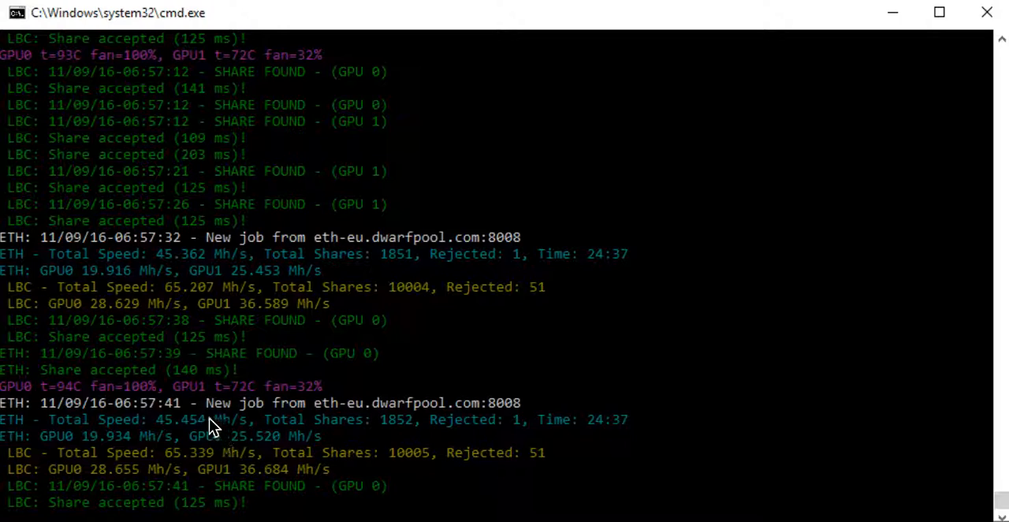
mouse_move(91, 418)
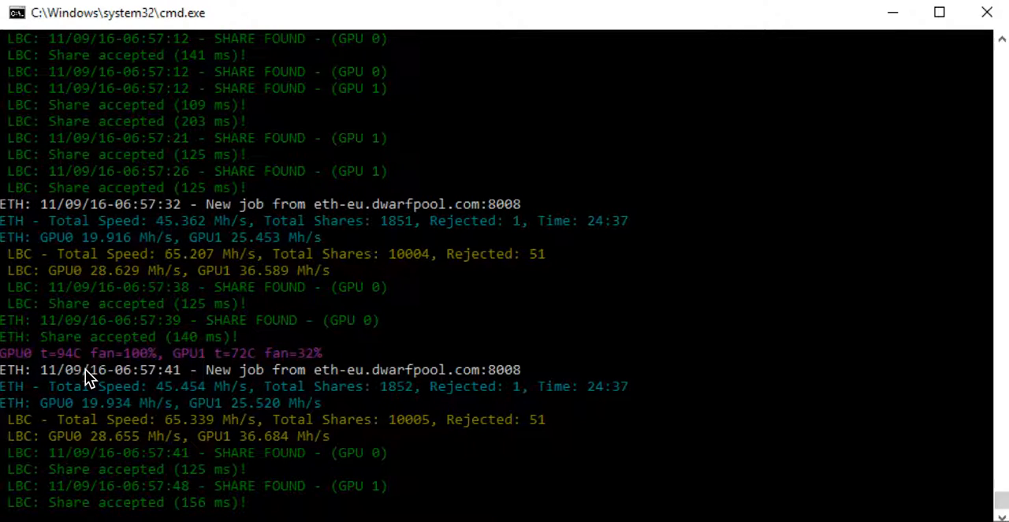
scroll(down, 3)
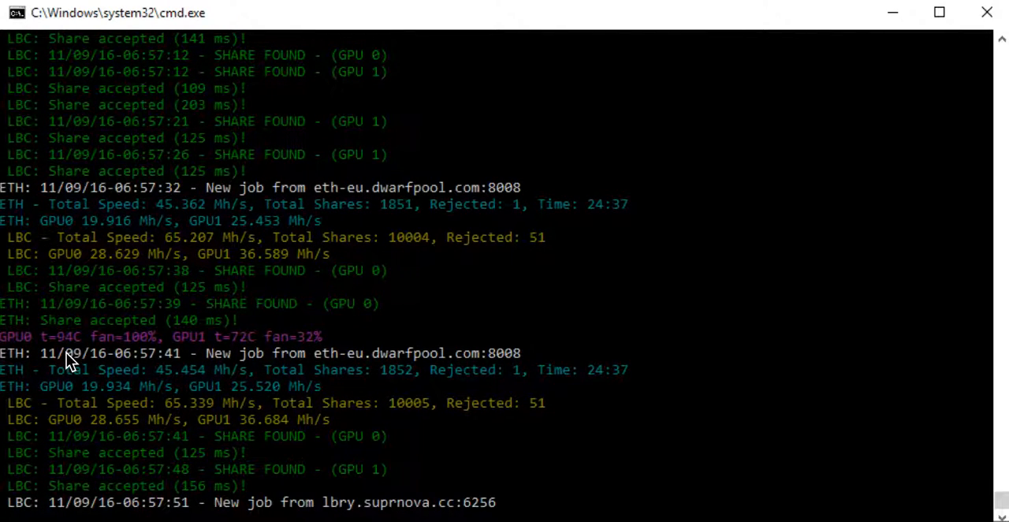
mouse_move(204, 362)
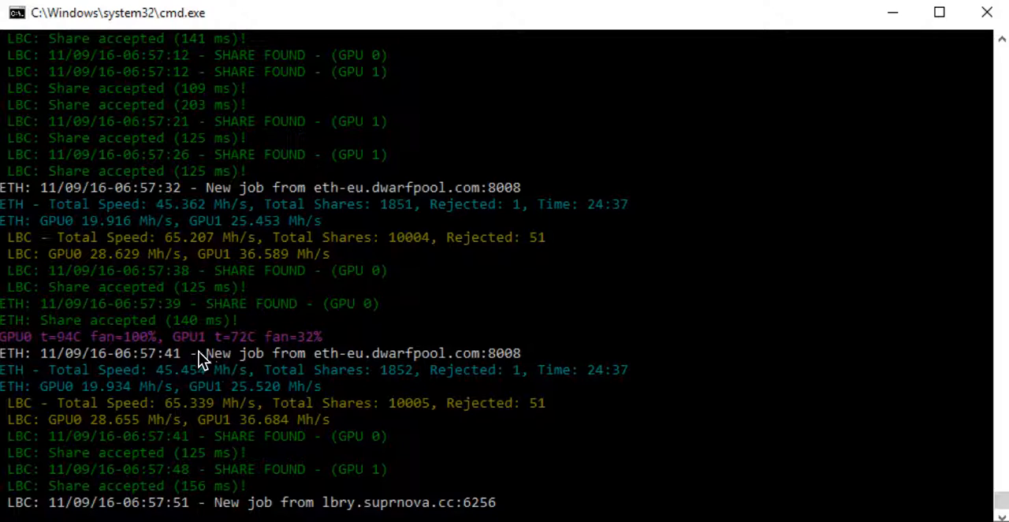
mouse_move(261, 357)
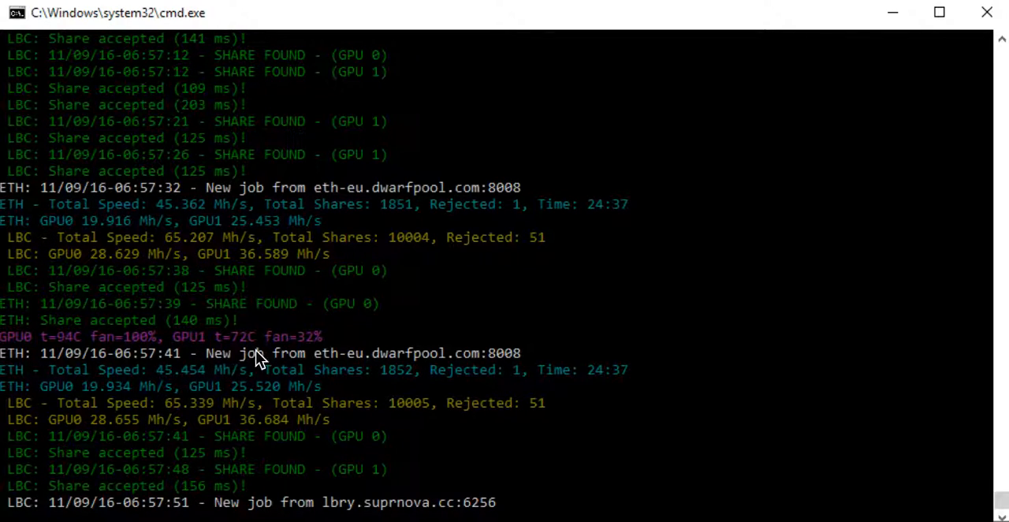
mouse_move(773, 256)
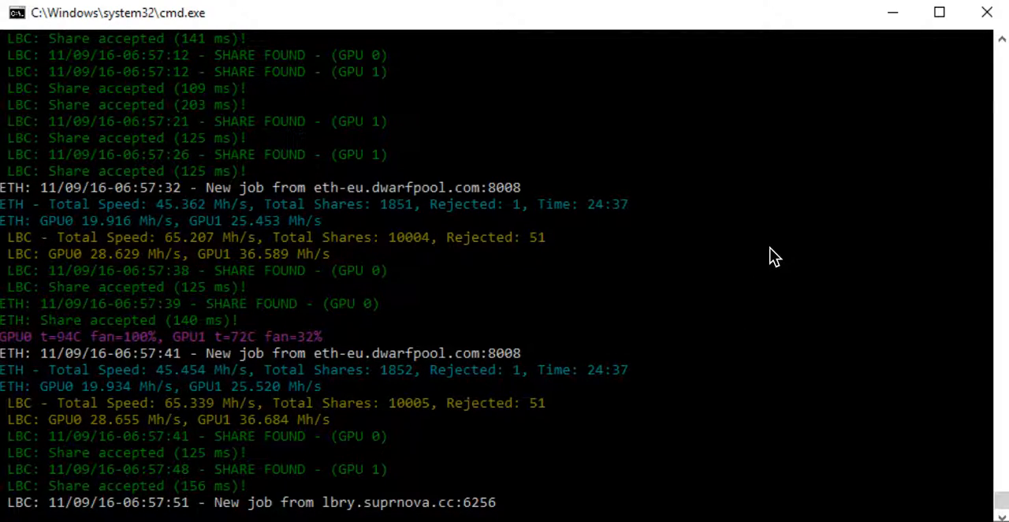
mouse_move(763, 226)
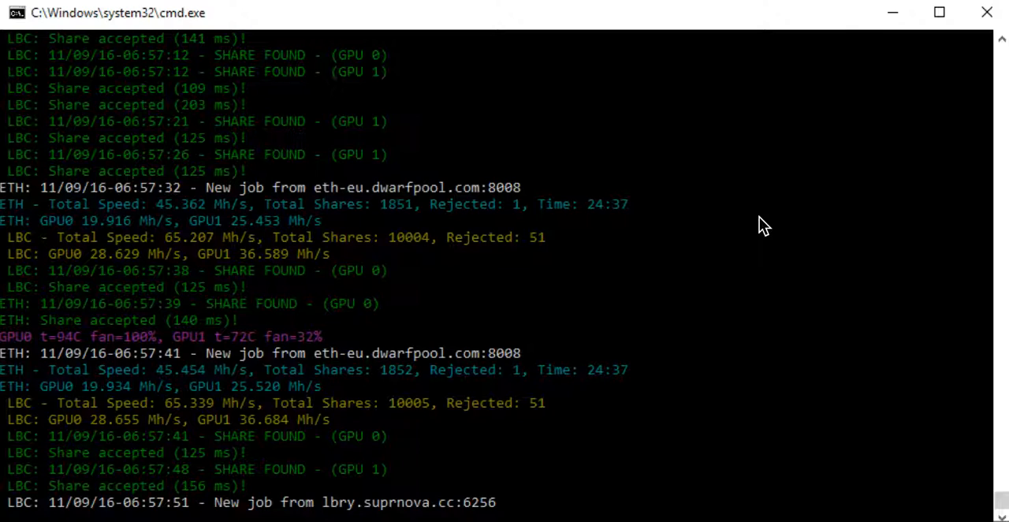
mouse_move(463, 337)
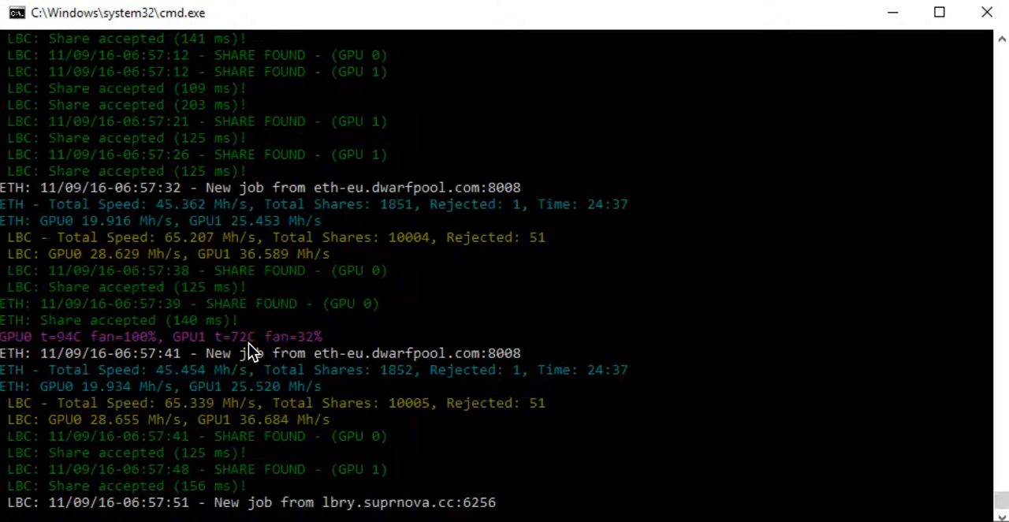
scroll(down, 3)
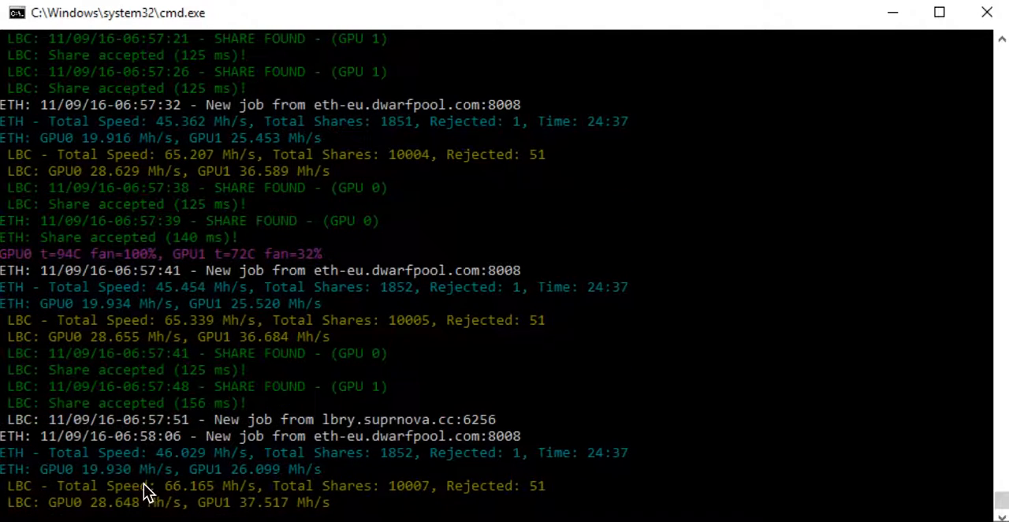
mouse_move(91, 361)
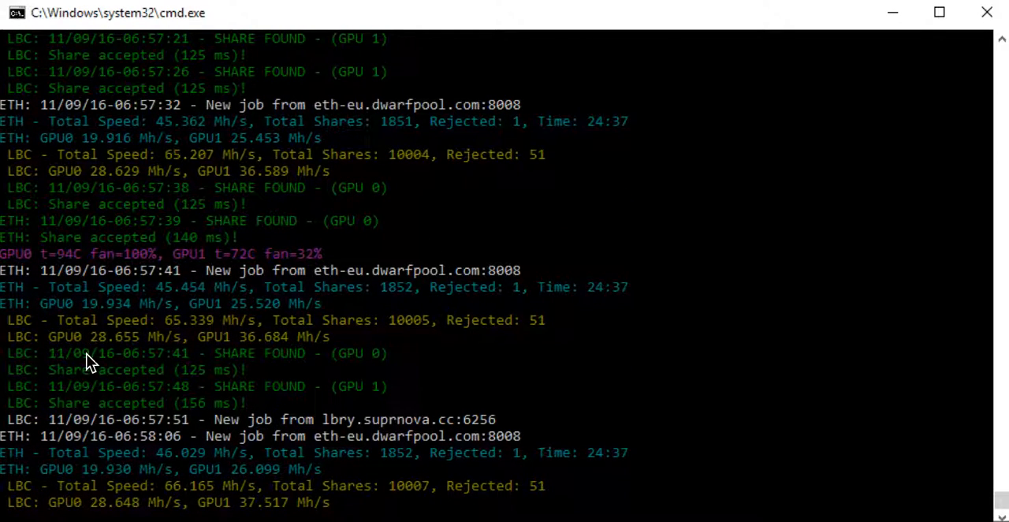
scroll(down, 3)
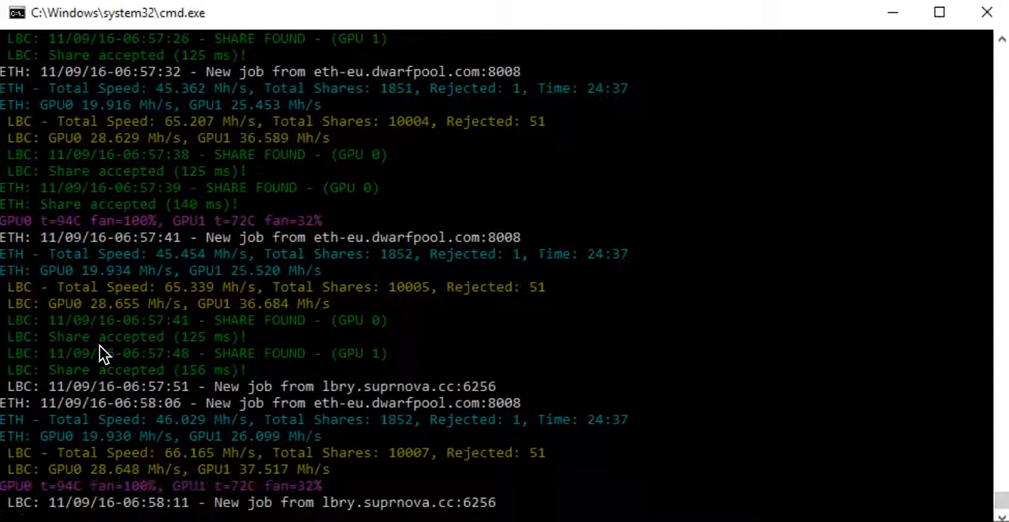
mouse_move(111, 320)
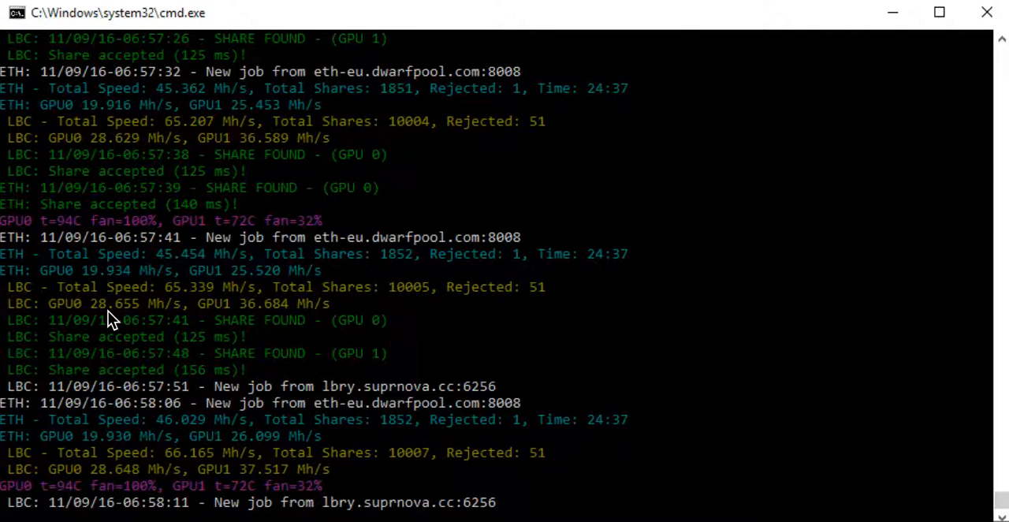
scroll(down, 3)
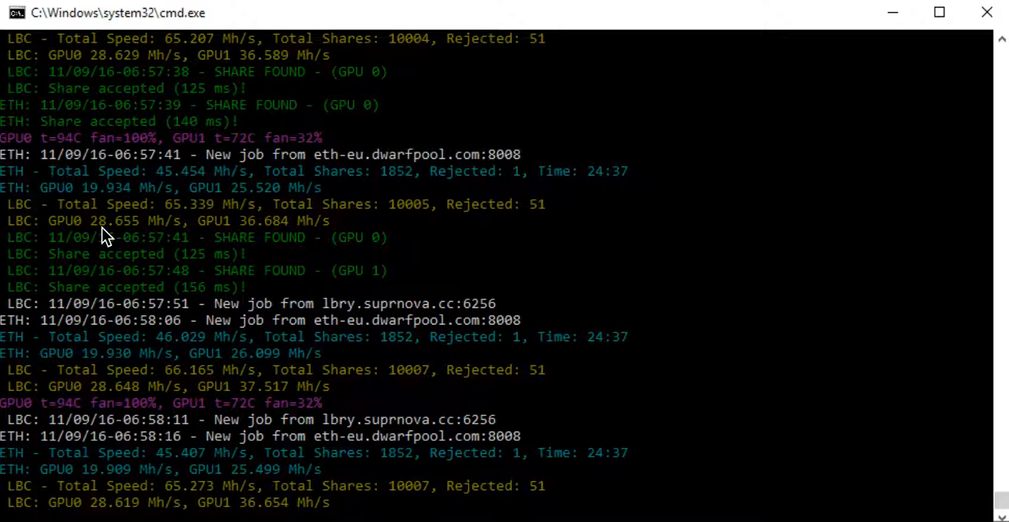
mouse_move(256, 234)
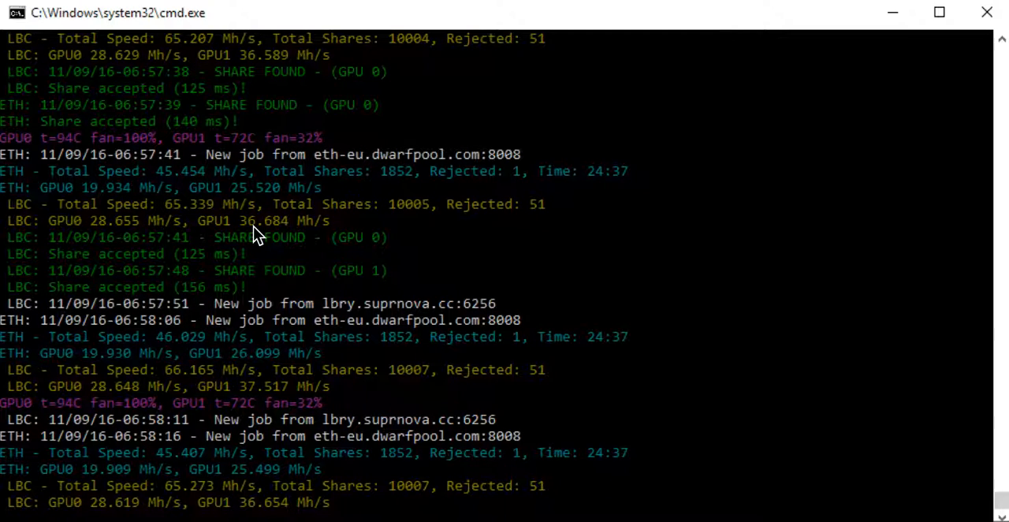
scroll(down, 3)
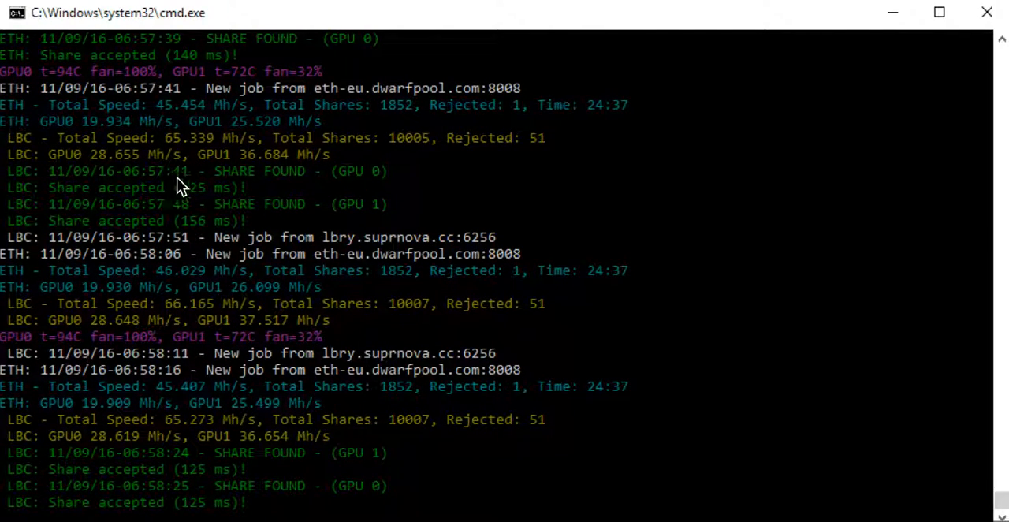
mouse_move(260, 158)
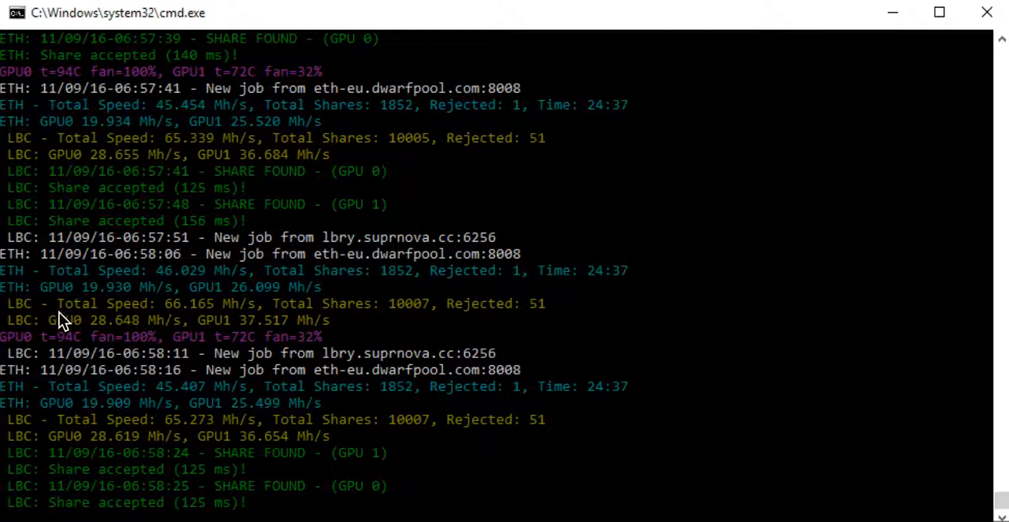
mouse_move(87, 304)
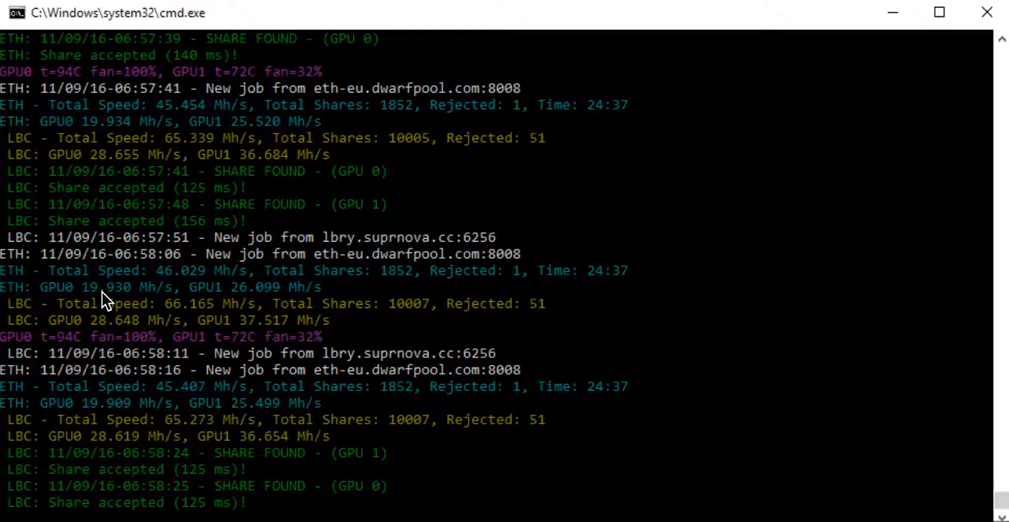
mouse_move(217, 305)
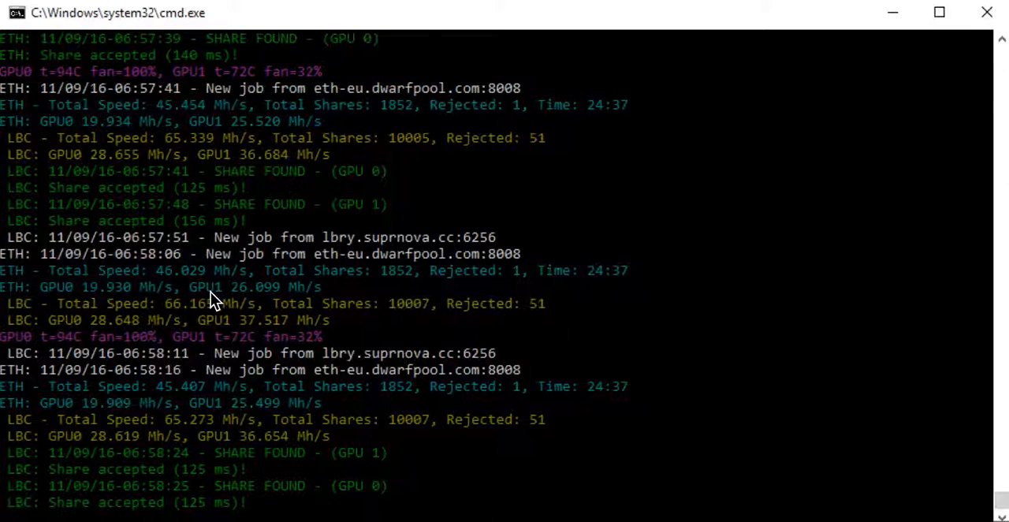
scroll(down, 3)
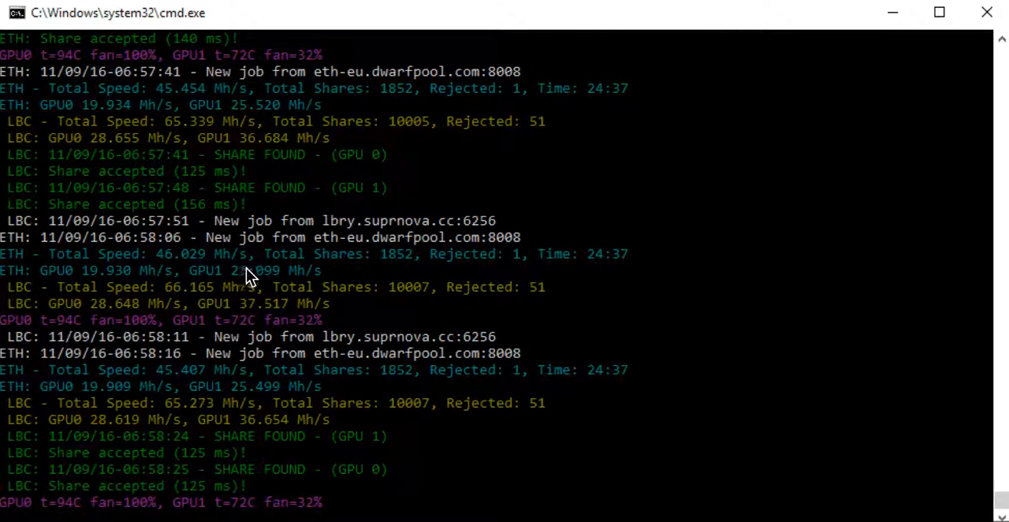
scroll(down, 3)
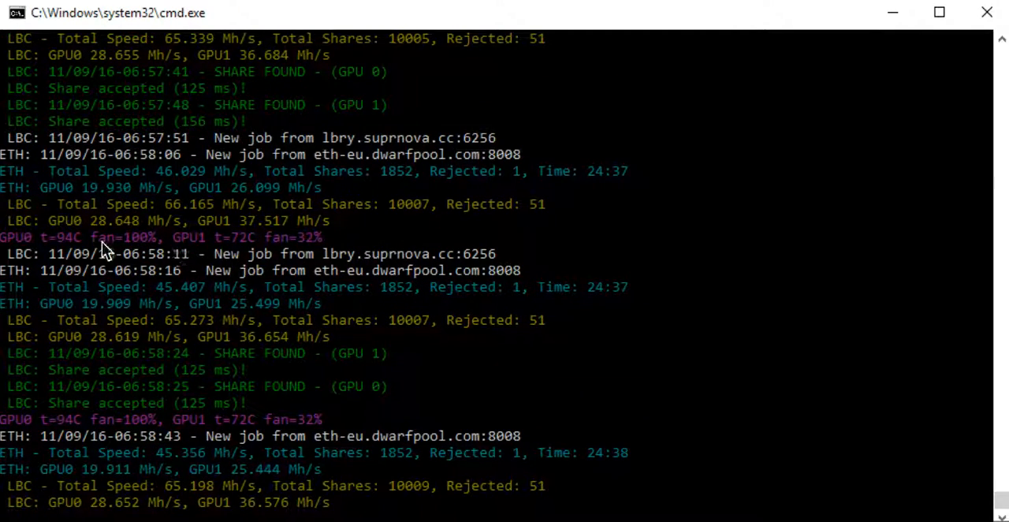
mouse_move(51, 251)
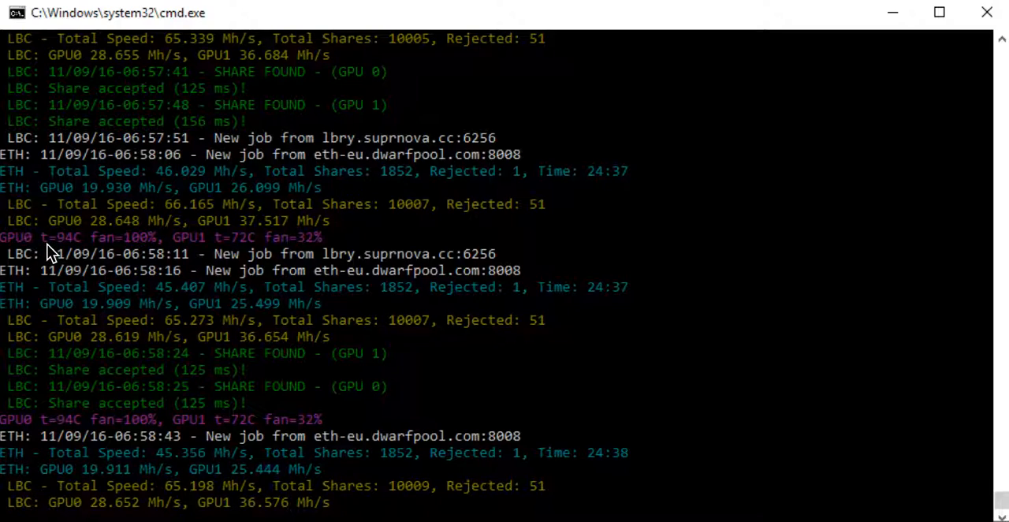
mouse_move(95, 229)
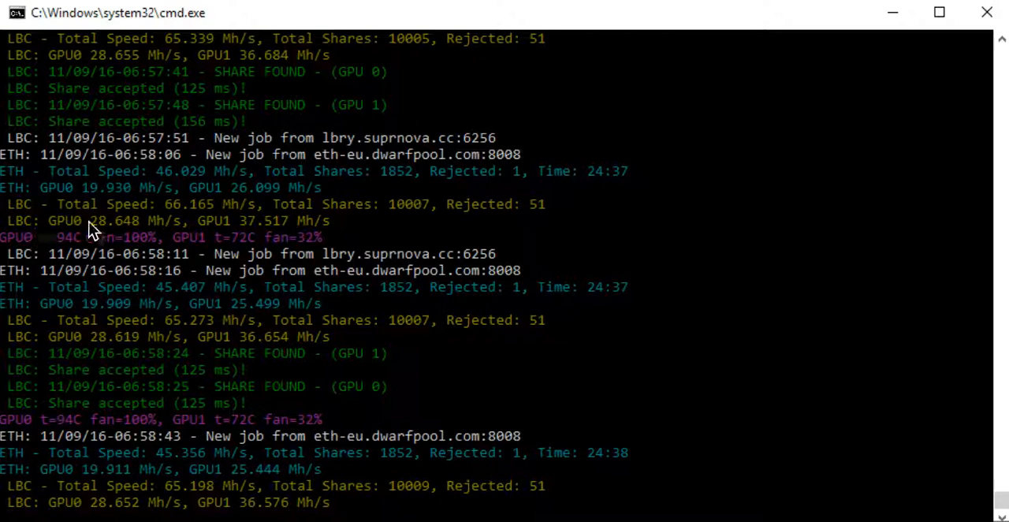
mouse_move(32, 264)
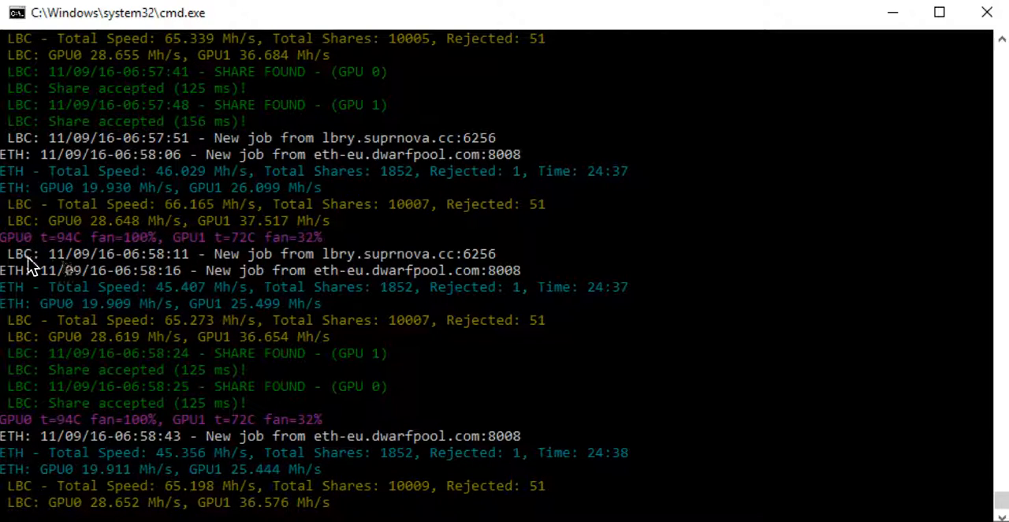
scroll(down, 3)
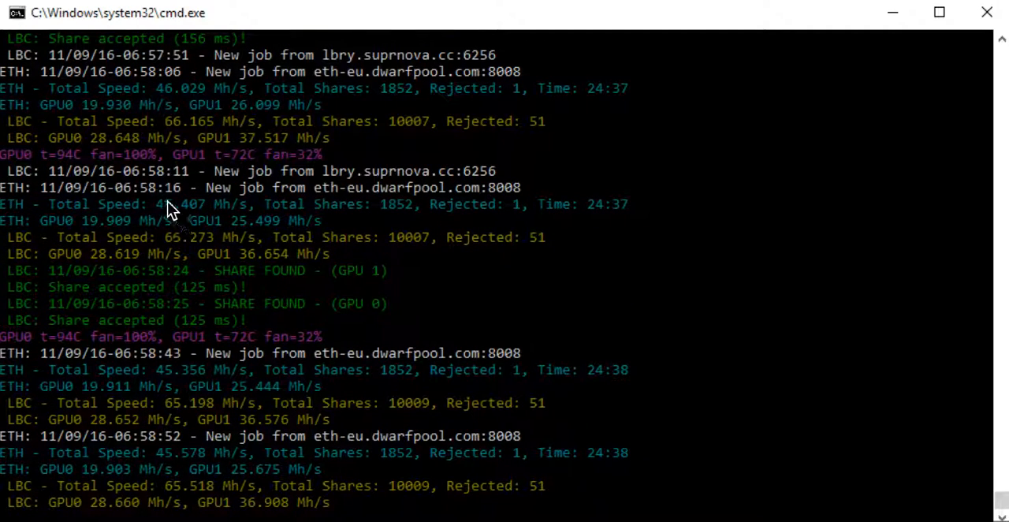
mouse_move(131, 165)
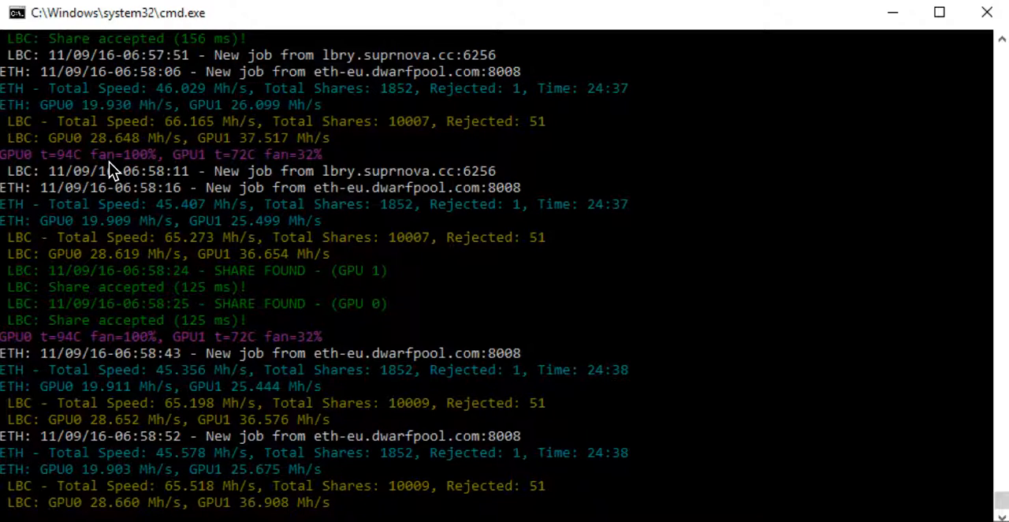
mouse_move(265, 214)
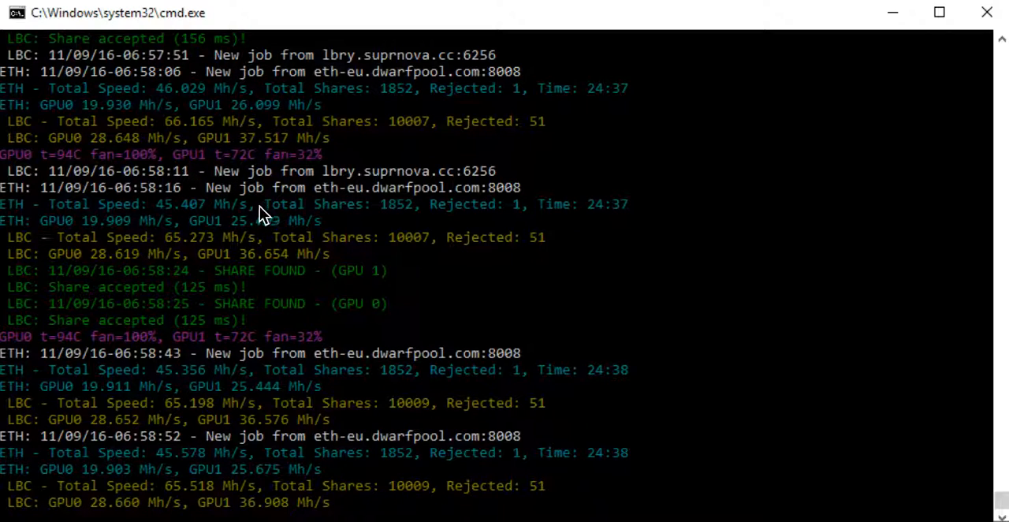
mouse_move(356, 199)
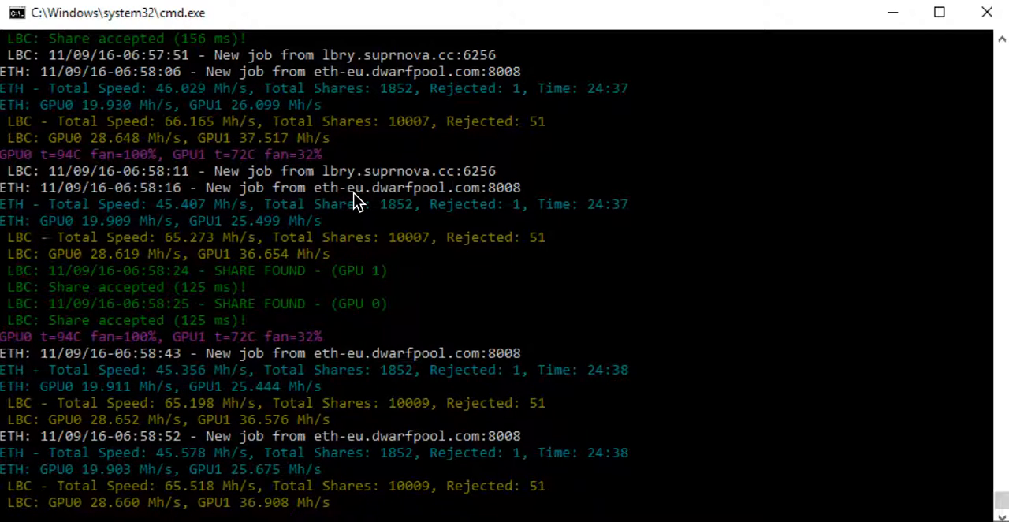
scroll(down, 3)
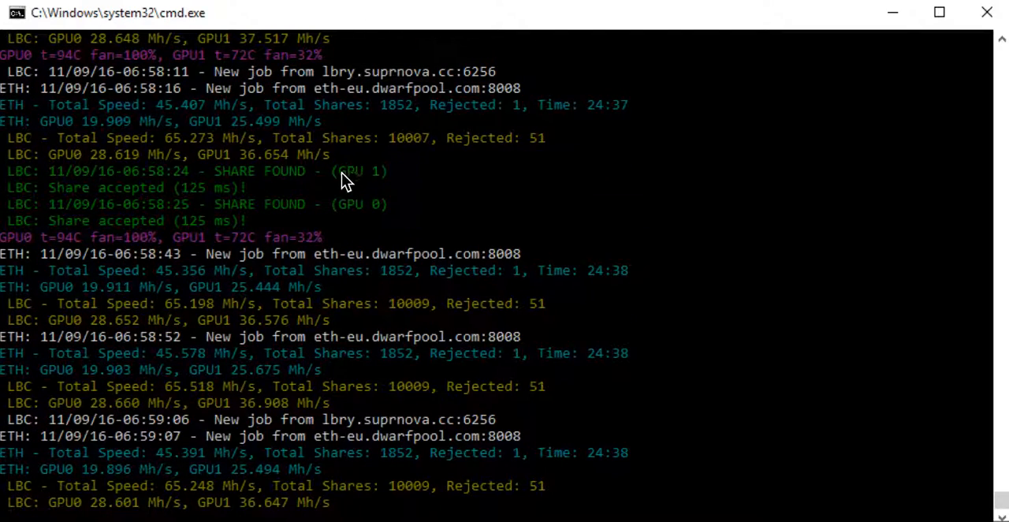
mouse_move(331, 102)
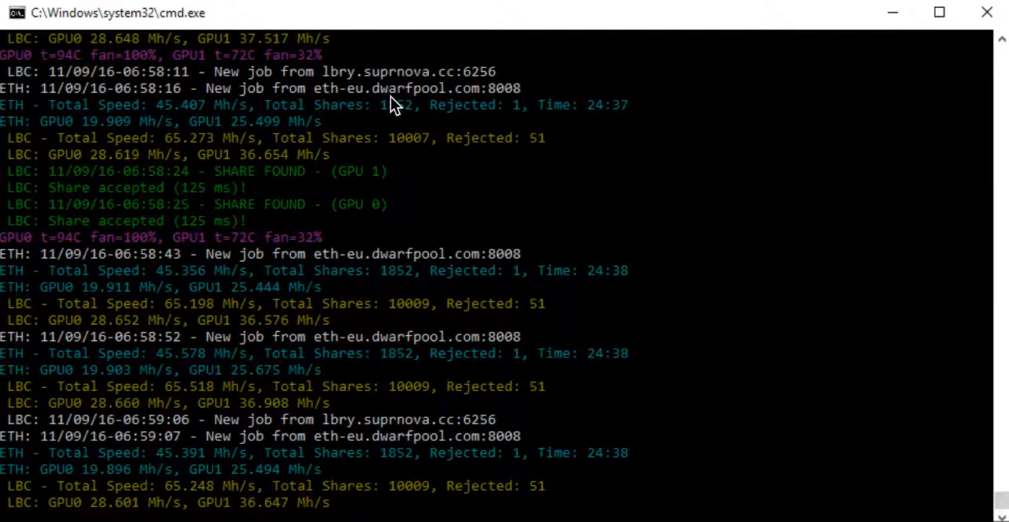
scroll(down, 3)
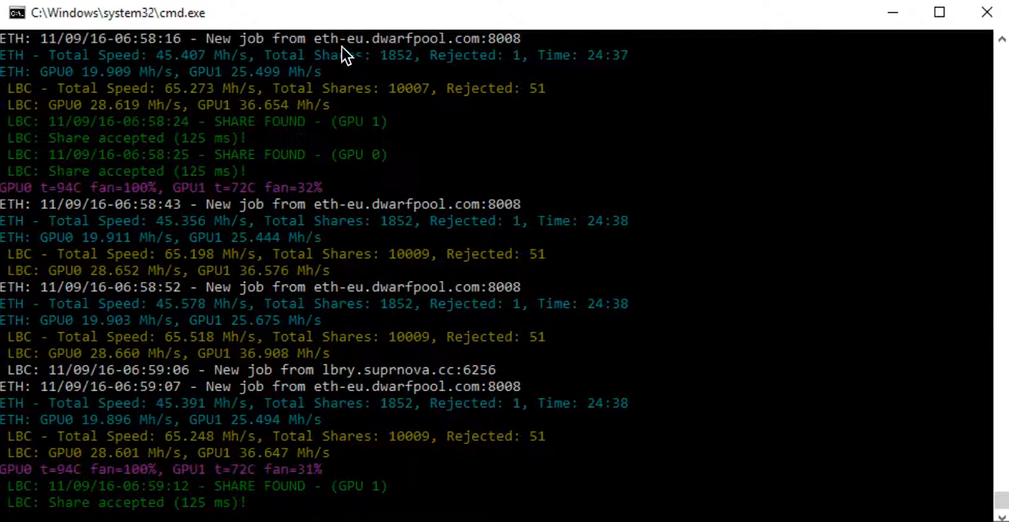
scroll(down, 3)
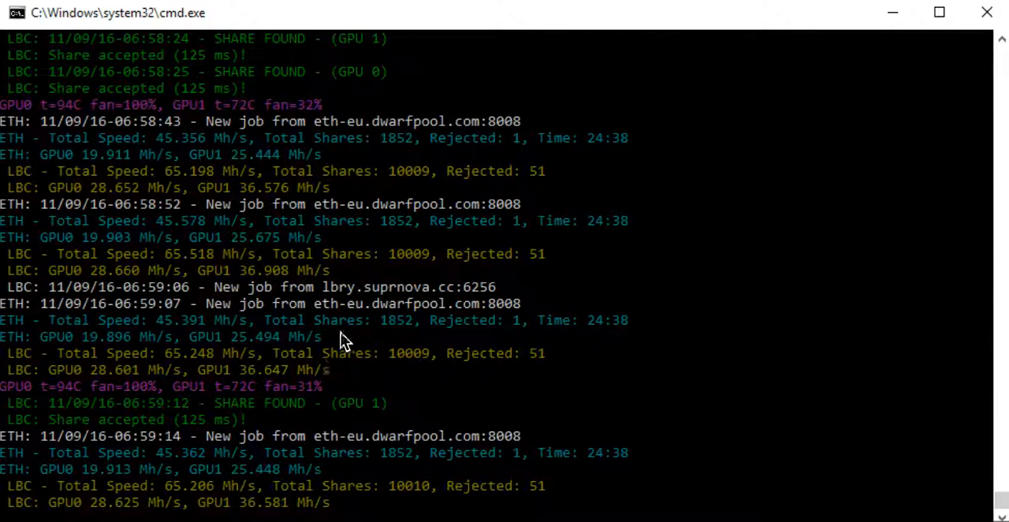
scroll(down, 3)
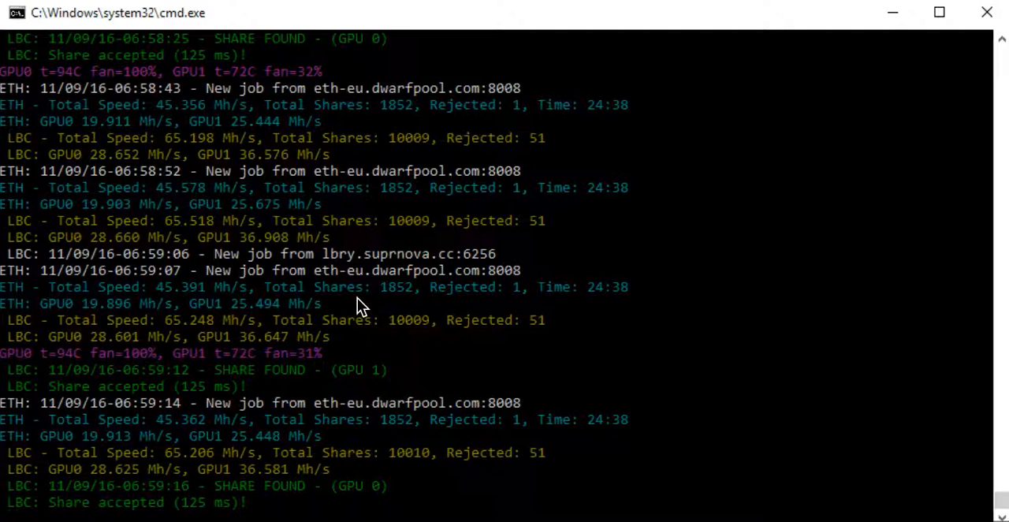
mouse_move(386, 286)
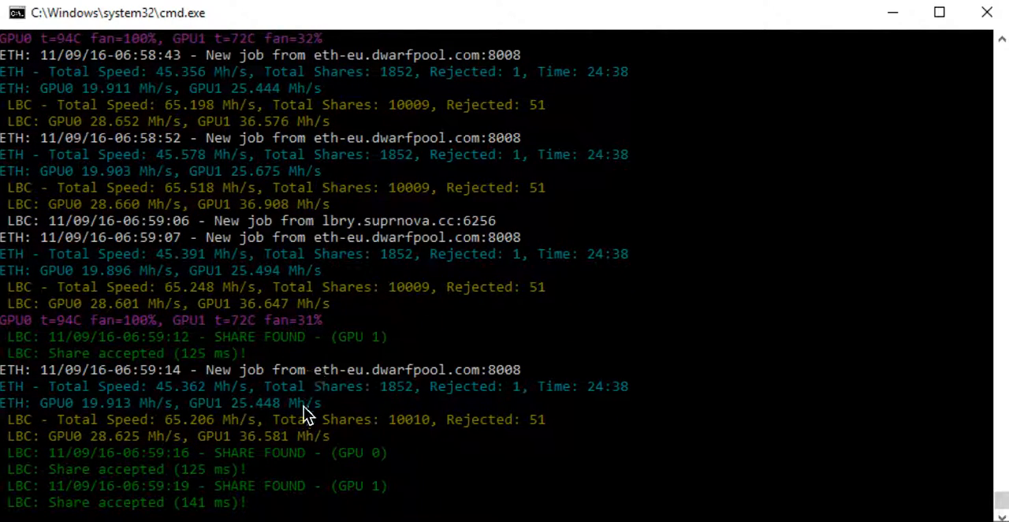
mouse_move(351, 514)
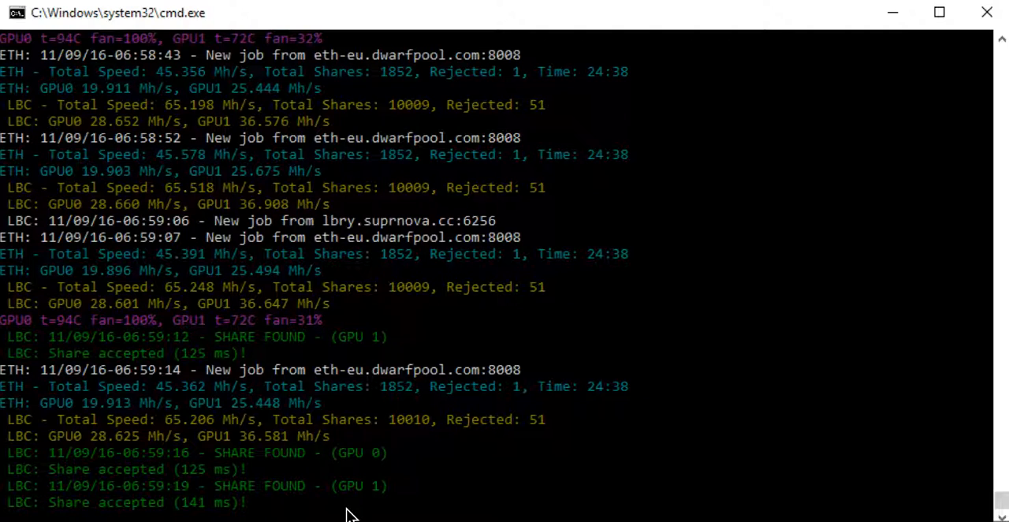
scroll(down, 3)
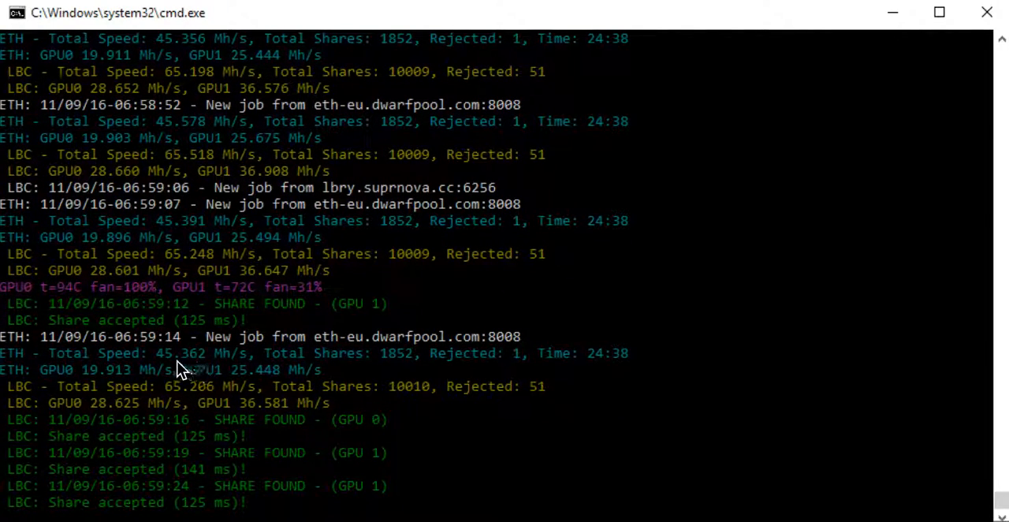
mouse_move(445, 372)
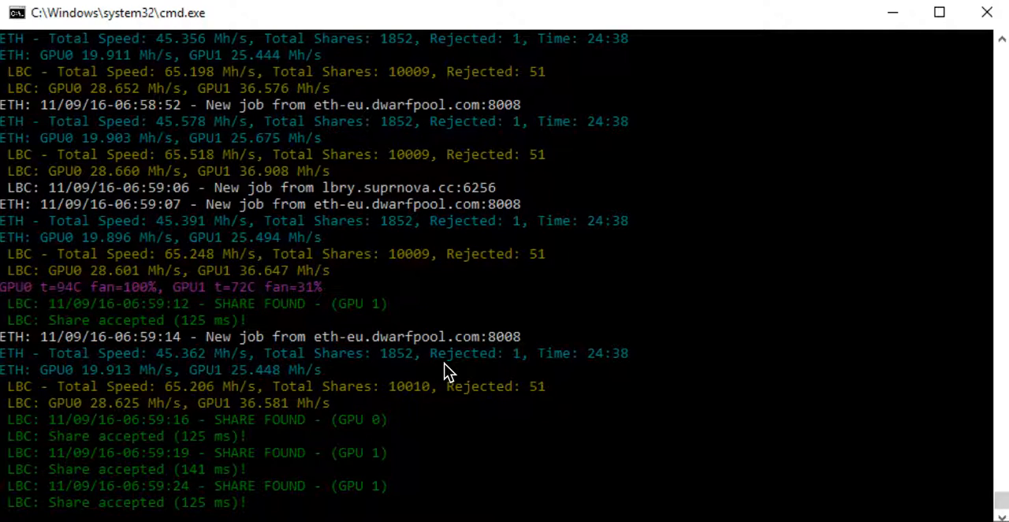
mouse_move(475, 371)
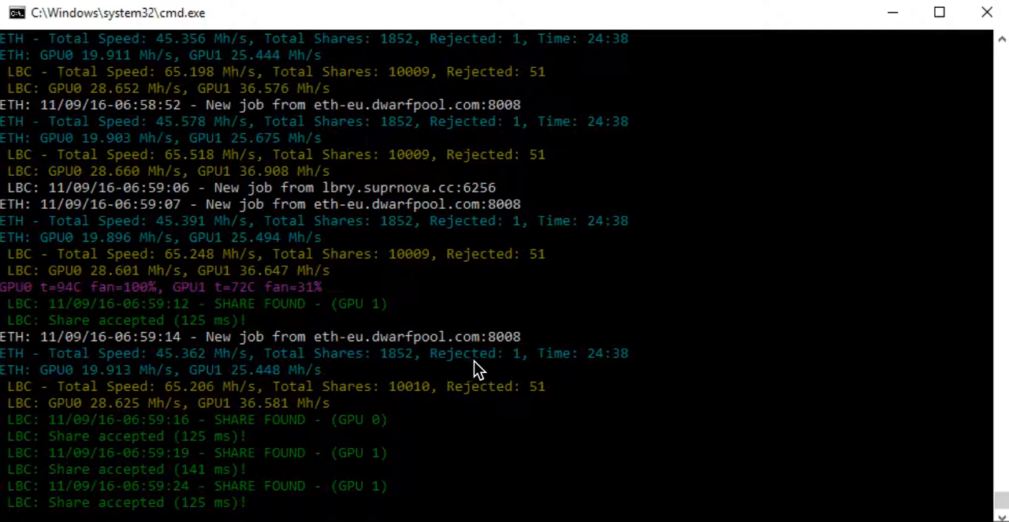
mouse_move(459, 374)
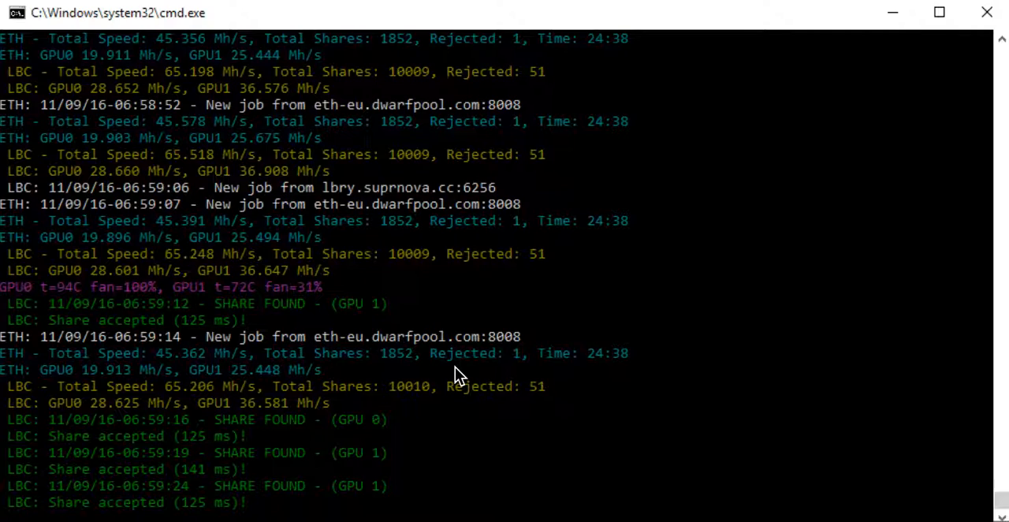
mouse_move(448, 371)
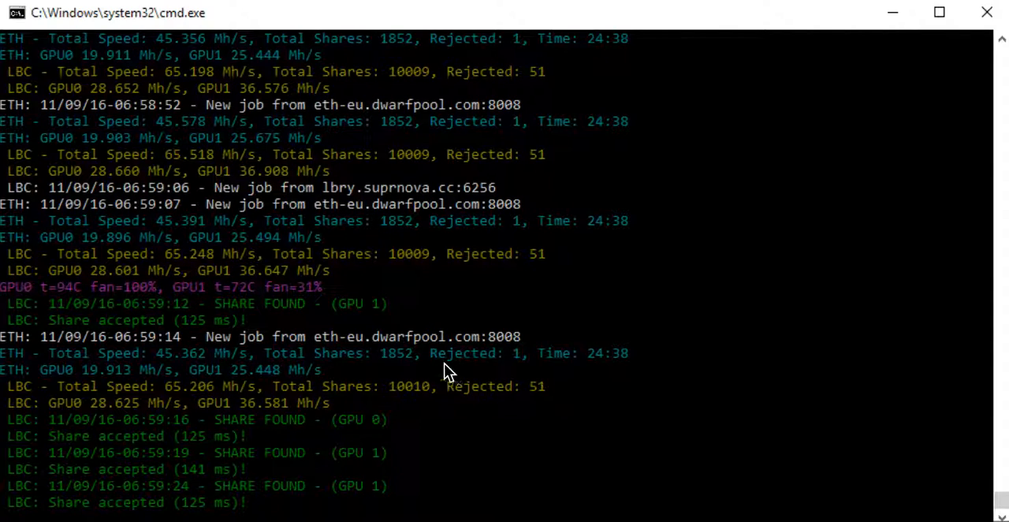
scroll(down, 3)
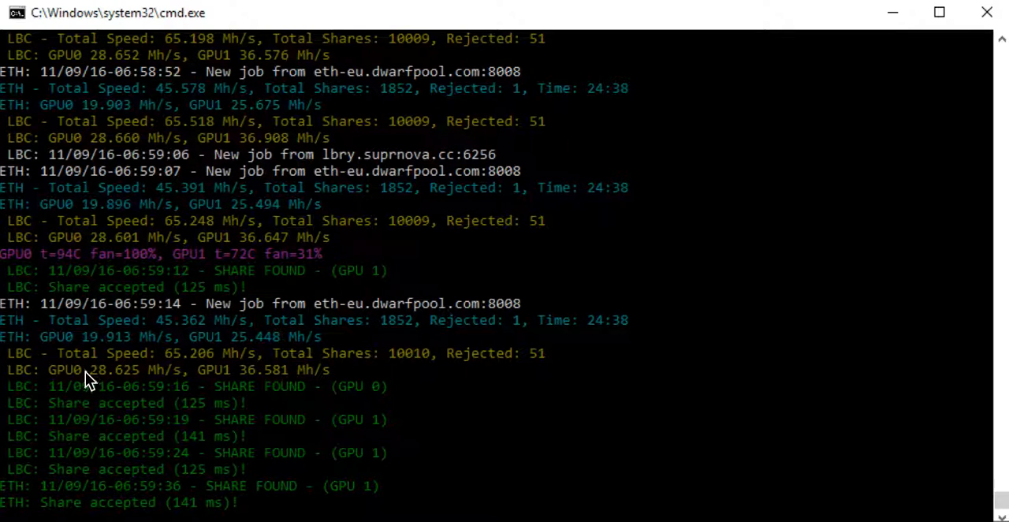
mouse_move(318, 372)
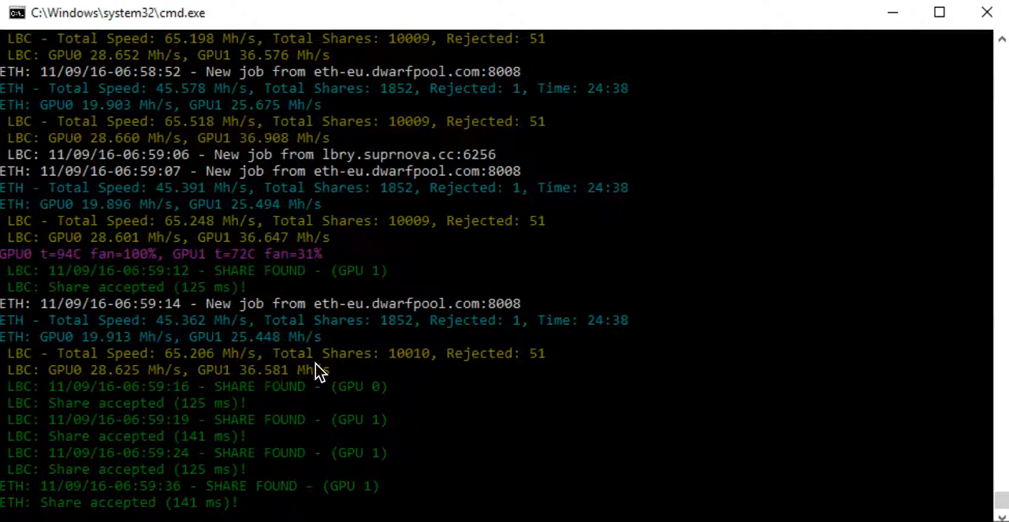
scroll(down, 3)
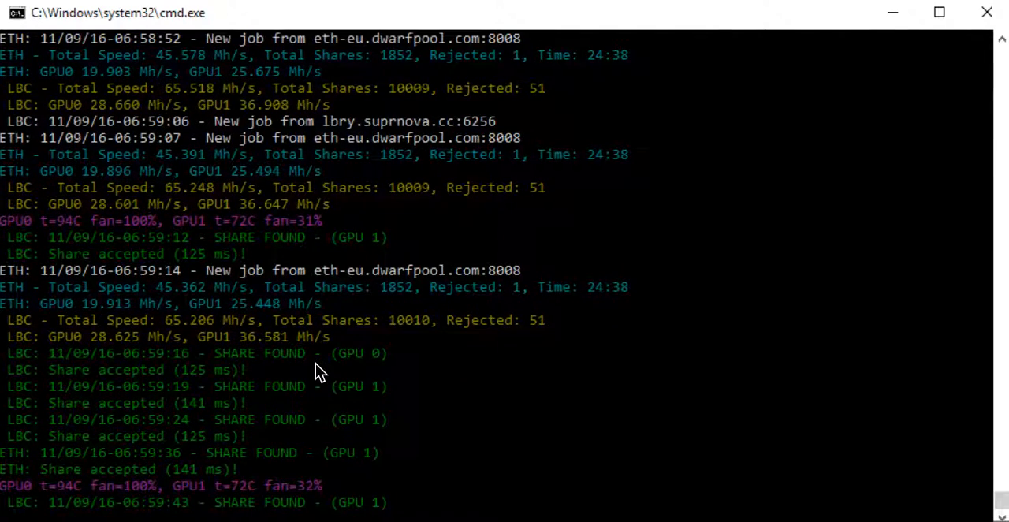
scroll(down, 3)
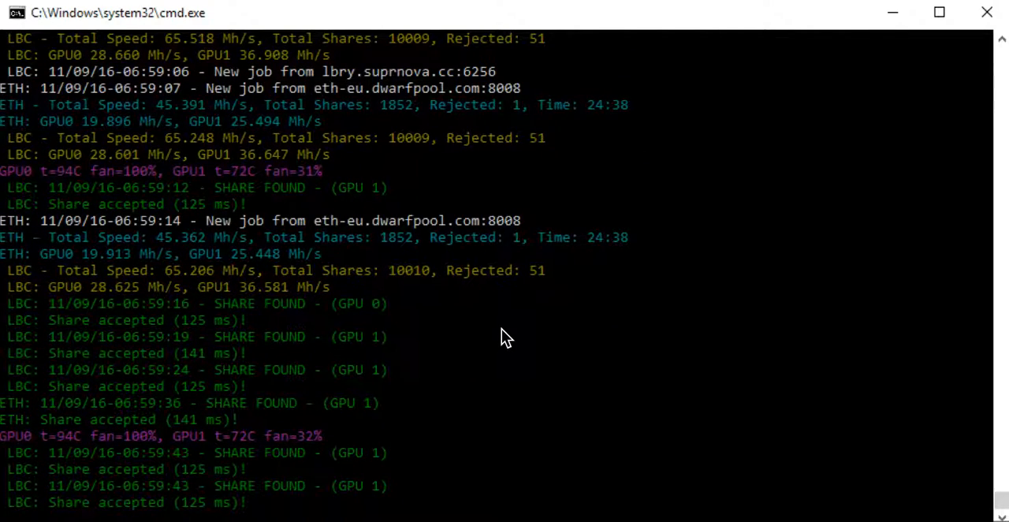
mouse_move(627, 397)
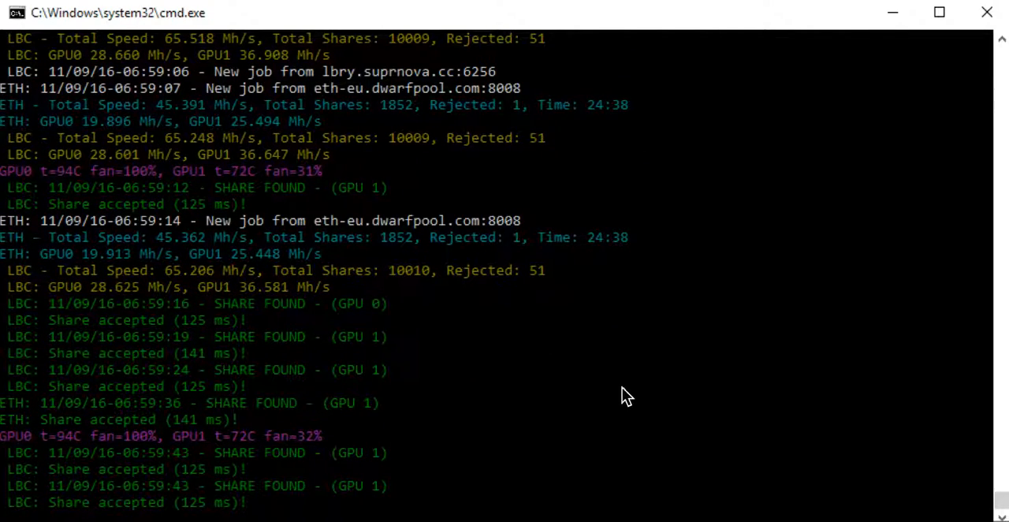
scroll(down, 3)
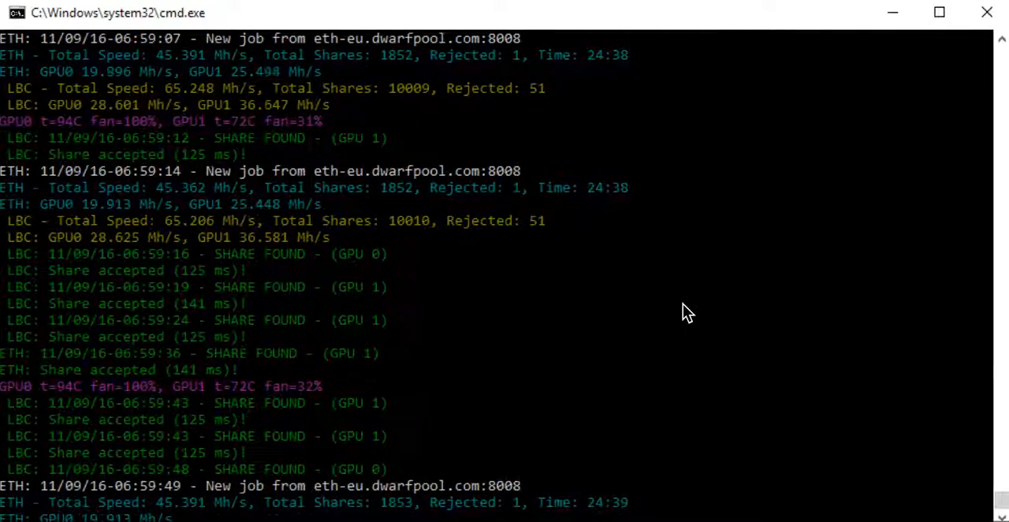
scroll(down, 3)
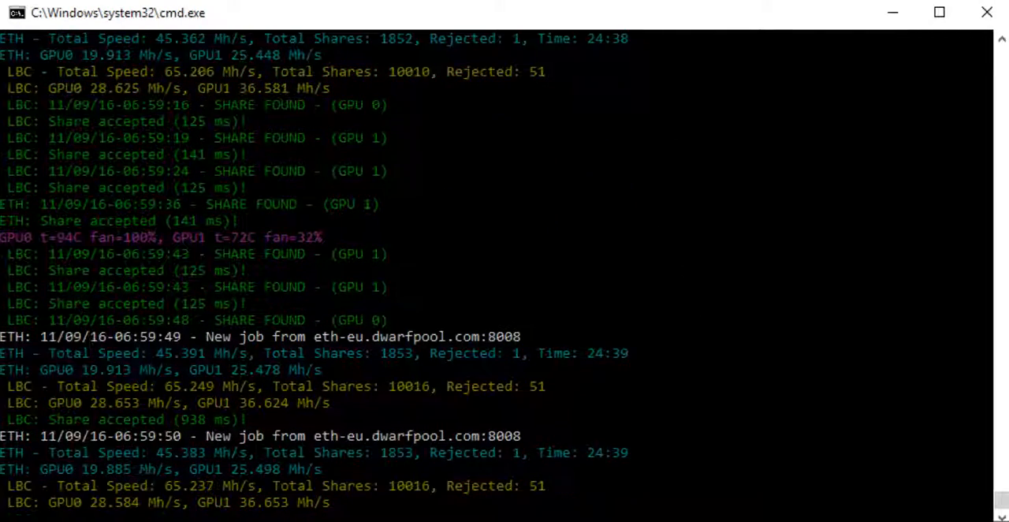